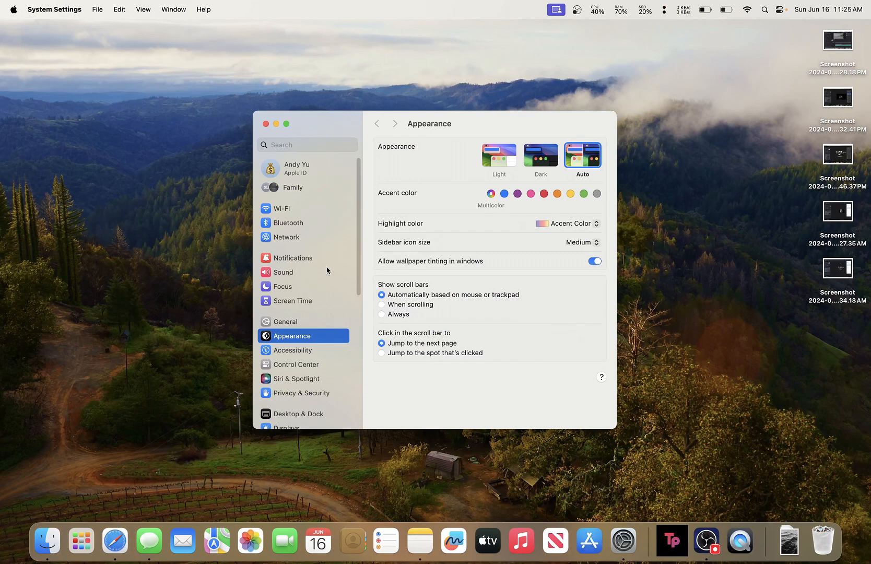
Find Keyboard settings and show the Modifier Keys mappings under Keyboard Shortcuts
{"action": "type", "text": "keyboard"}
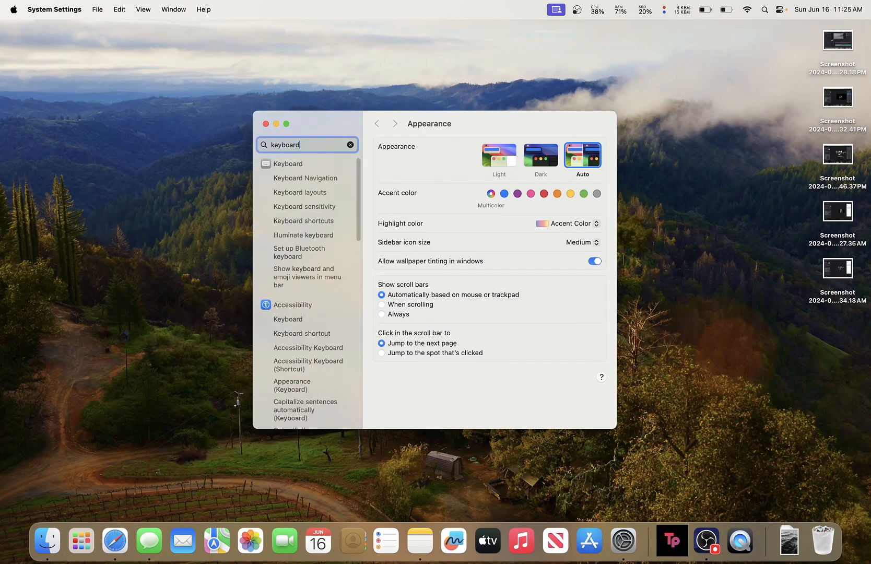
{"action": "left_click", "coordinate": [287, 164]}
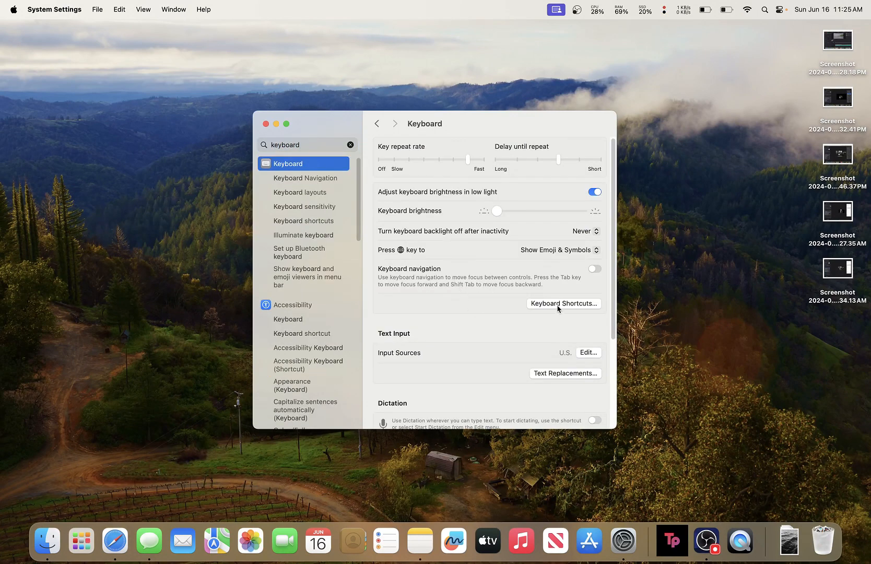
{"action": "left_click", "coordinate": [563, 303]}
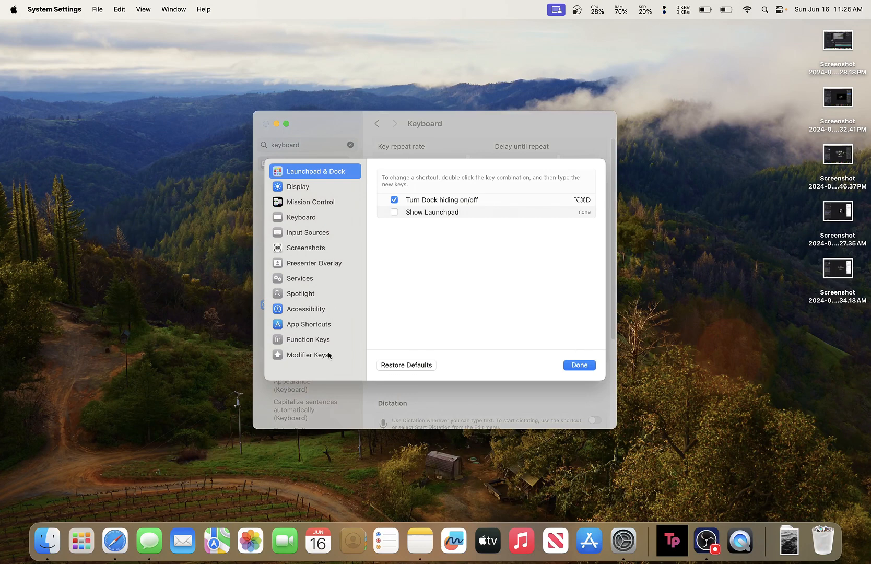
{"action": "left_click", "coordinate": [308, 355]}
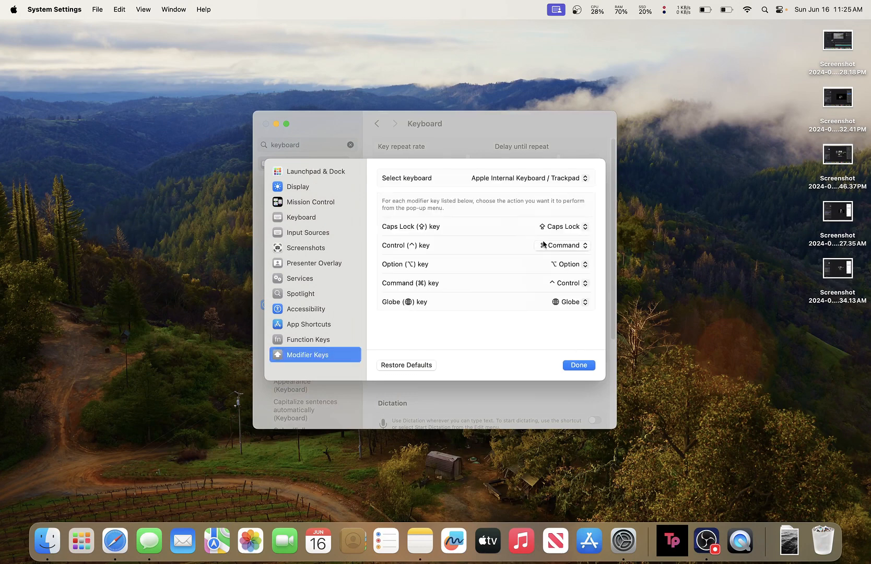
Restore the Control key to Control and the Command key to Command
{"action": "left_click", "coordinate": [561, 245]}
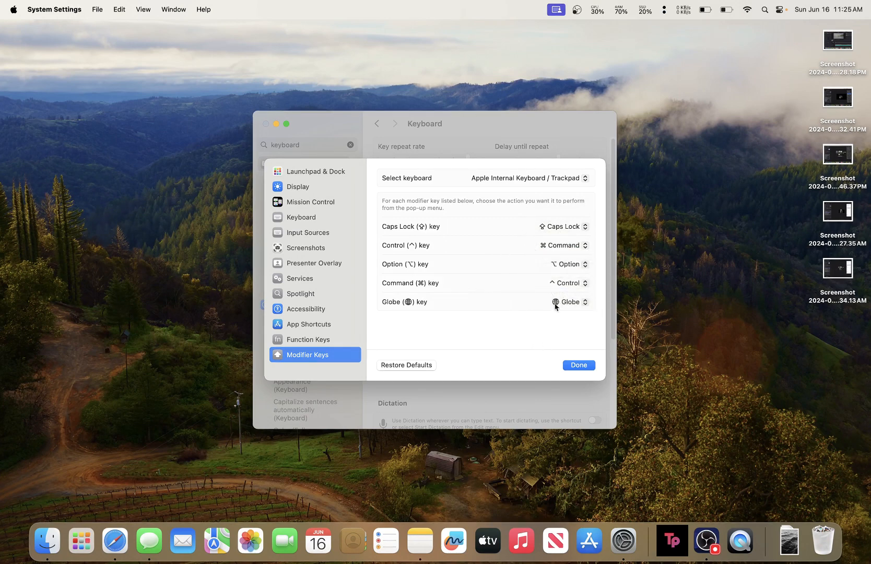
{"action": "left_click", "coordinate": [569, 302]}
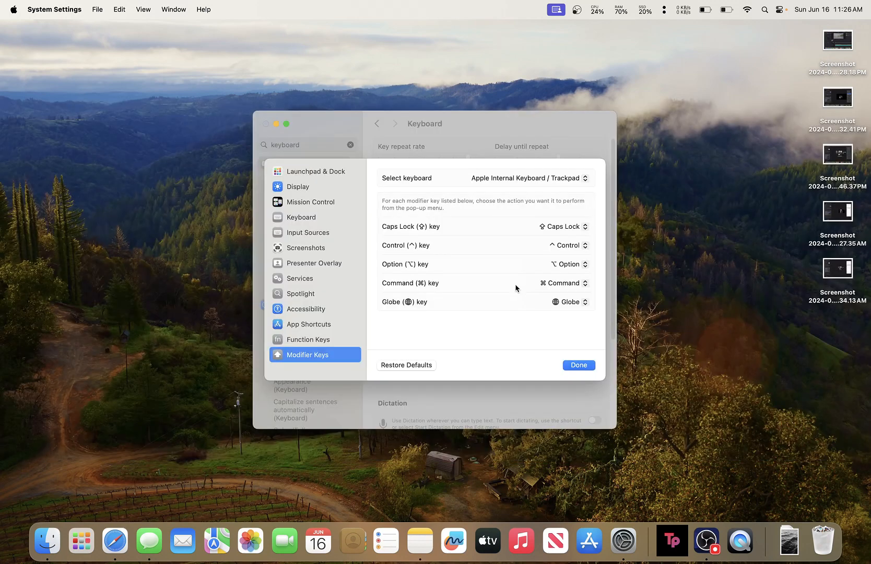
{"action": "mouse_move", "coordinate": [512, 334]}
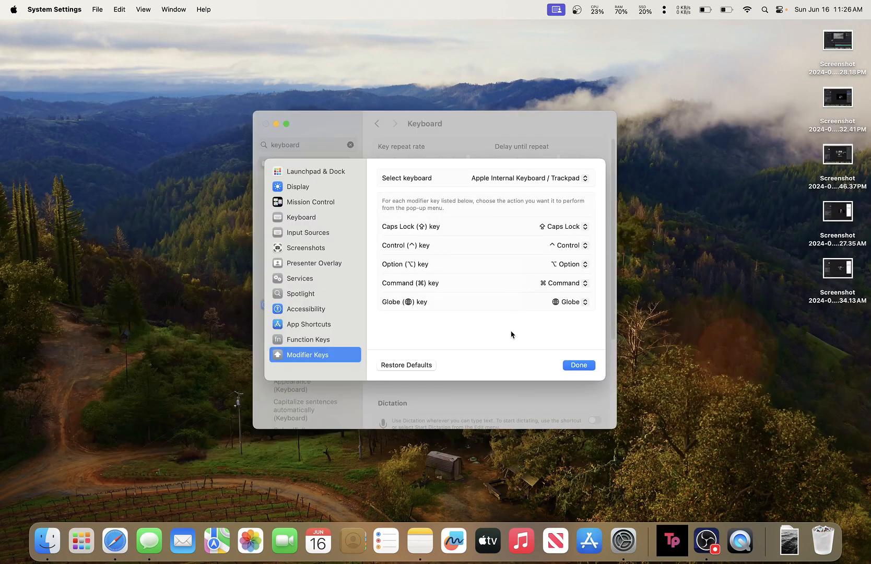
{"action": "mouse_move", "coordinate": [513, 288]}
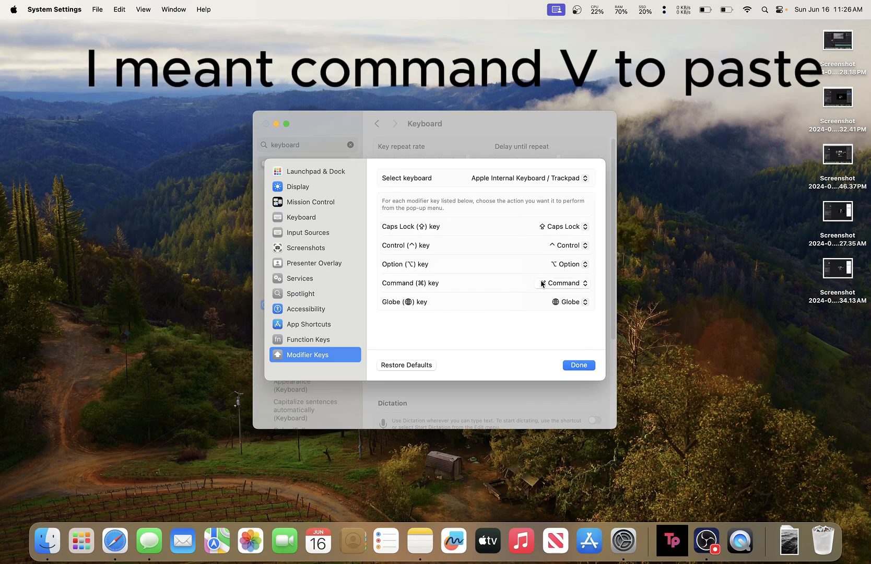
{"action": "left_click", "coordinate": [578, 365]}
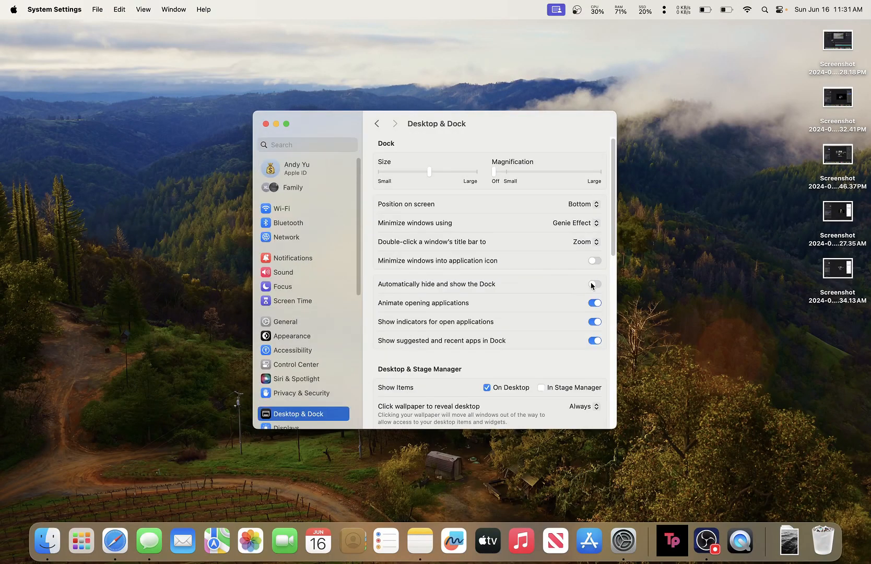
Turn on Dock auto-hide and minimize into application icon, and adjust suggested/recent apps in Dock
{"action": "left_click", "coordinate": [593, 284]}
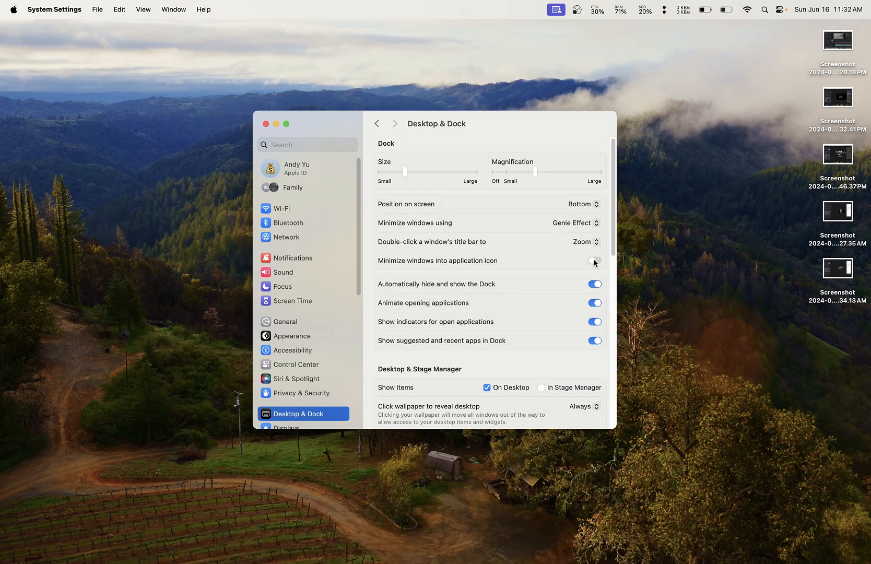
{"action": "left_click", "coordinate": [594, 260]}
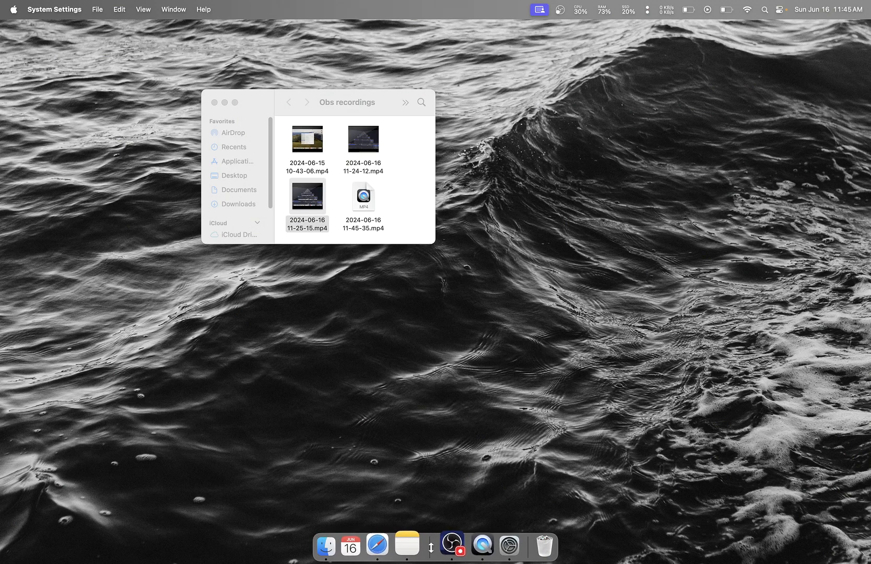
{"action": "left_click", "coordinate": [494, 544]}
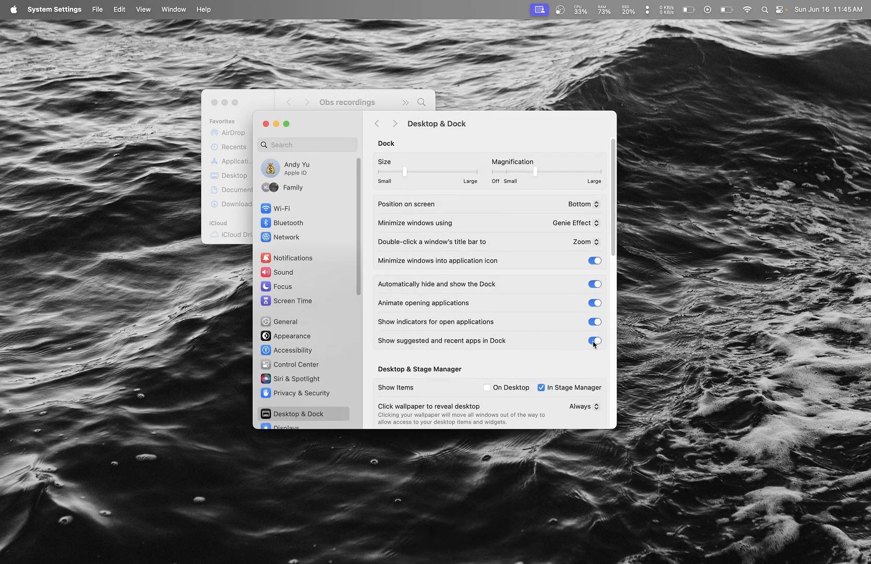
{"action": "left_click", "coordinate": [594, 341]}
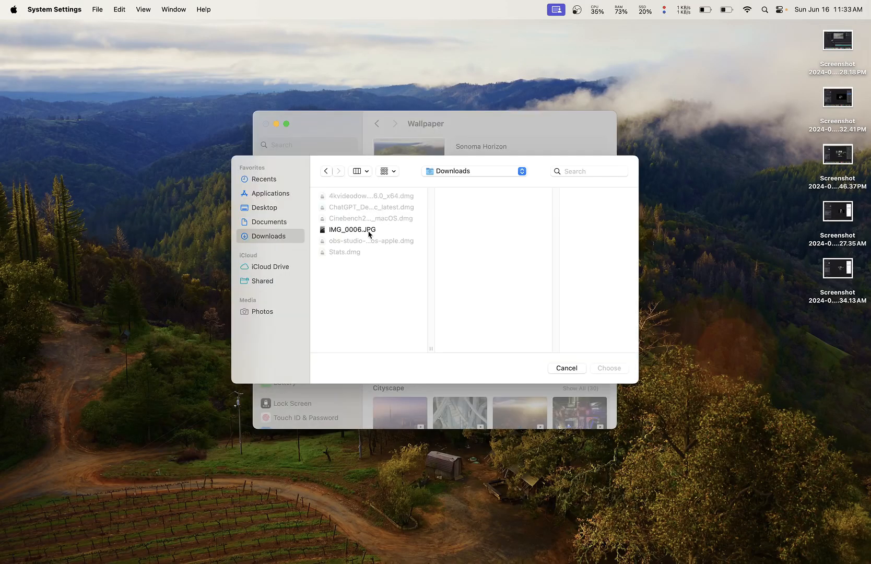
Set the downloaded IMG_0006.JPG ocean photo as wallpaper and show the Screen Saver settings
{"action": "left_click", "coordinate": [608, 368]}
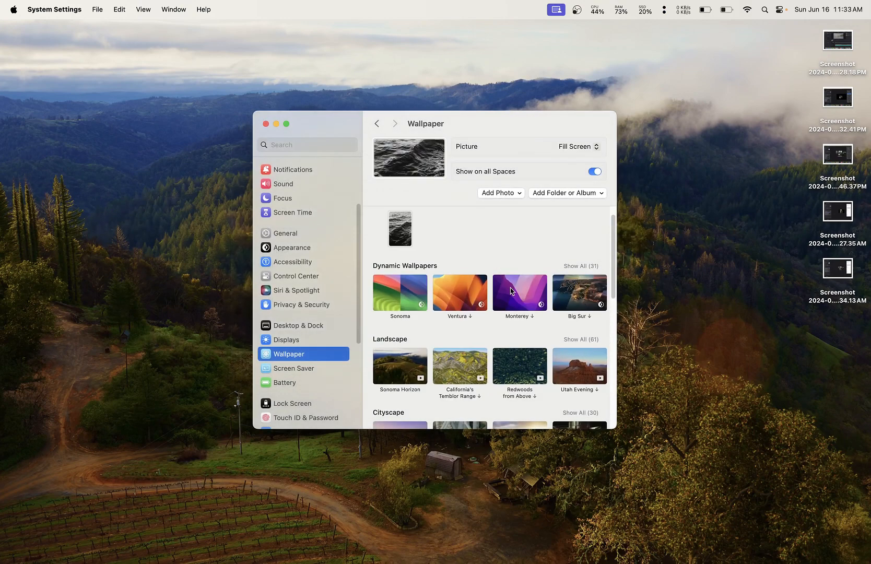
{"action": "left_click", "coordinate": [294, 368]}
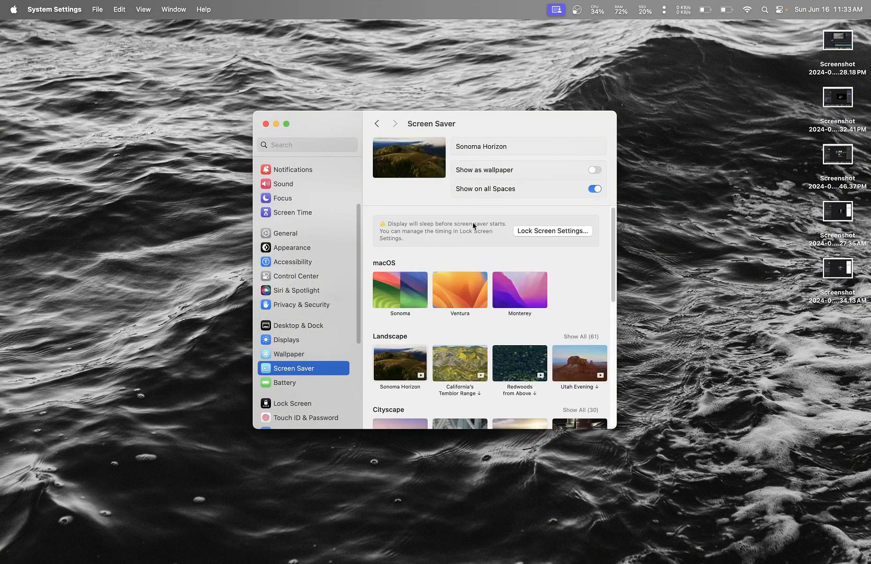
{"action": "left_click", "coordinate": [291, 402]}
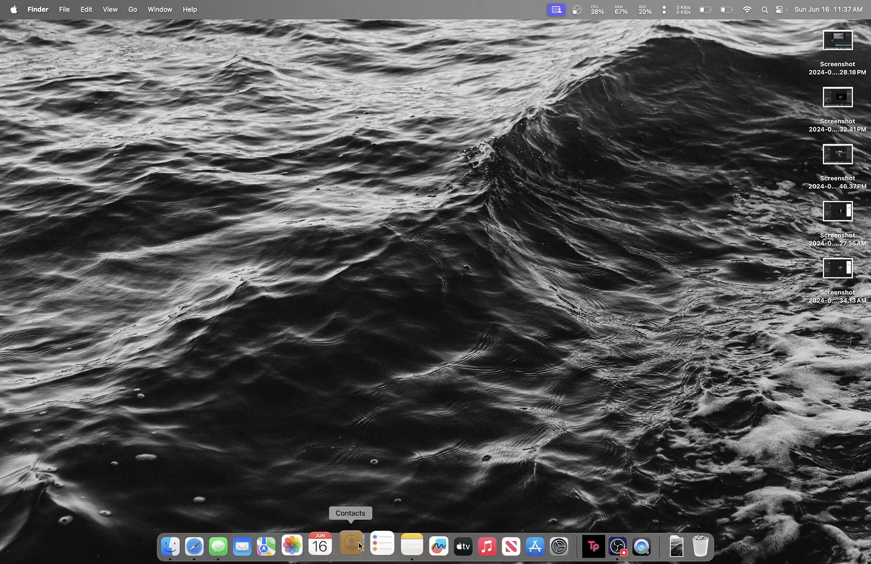
Remove Contacts, Mail and two other apps from the Dock via Options > Remove from Dock
{"action": "right_click", "coordinate": [422, 546]}
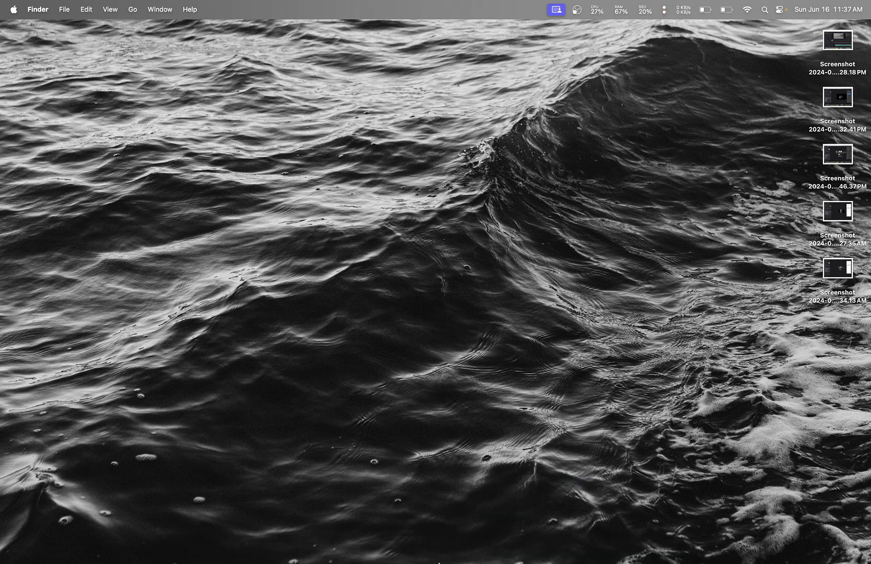
{"action": "right_click", "coordinate": [424, 546]}
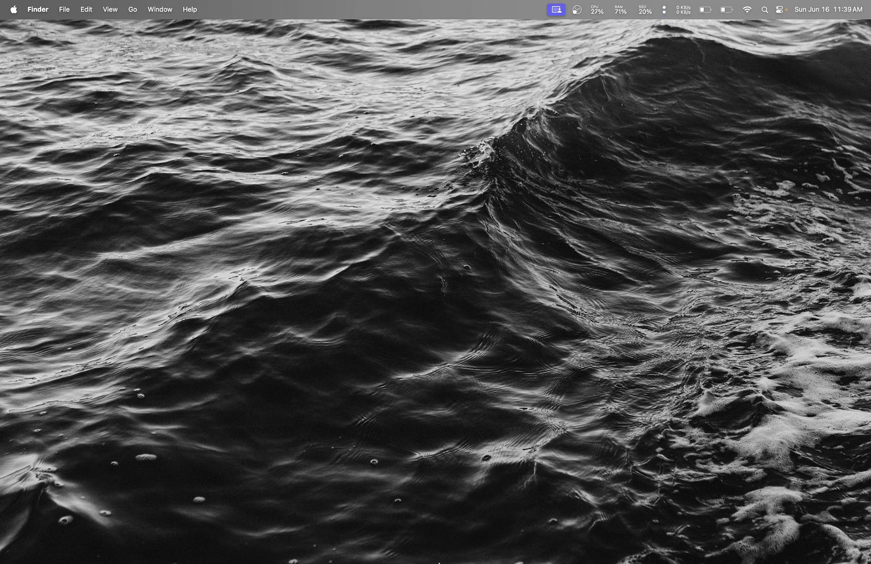
{"action": "right_click", "coordinate": [488, 544]}
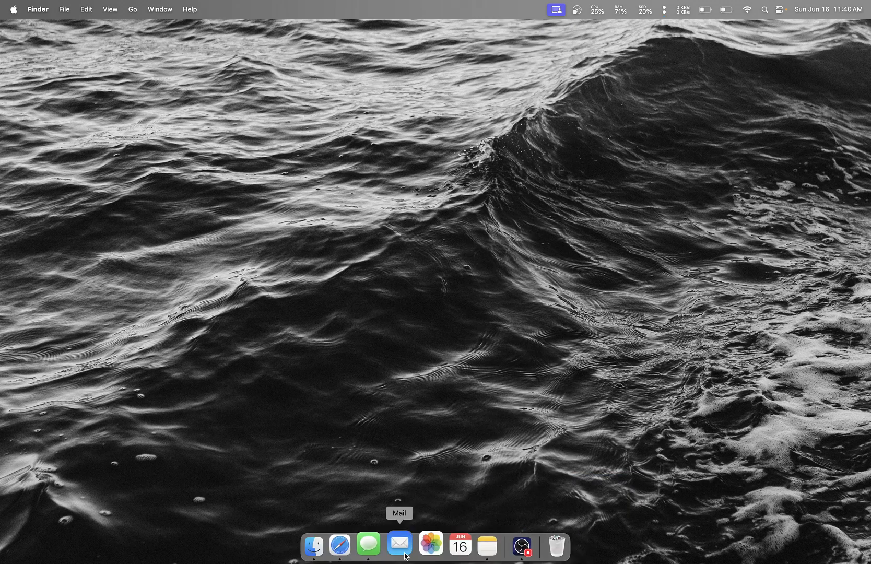
{"action": "right_click", "coordinate": [399, 544]}
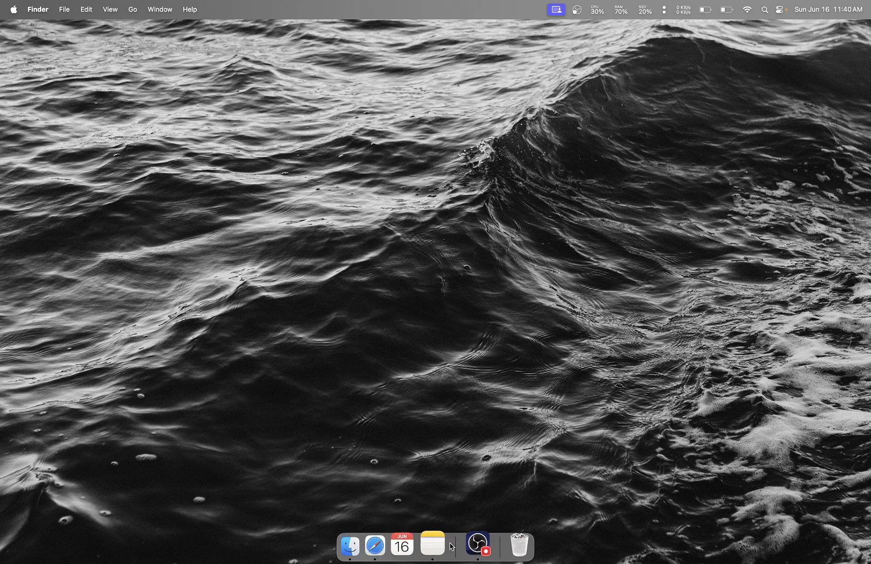
{"action": "mouse_move", "coordinate": [363, 546]}
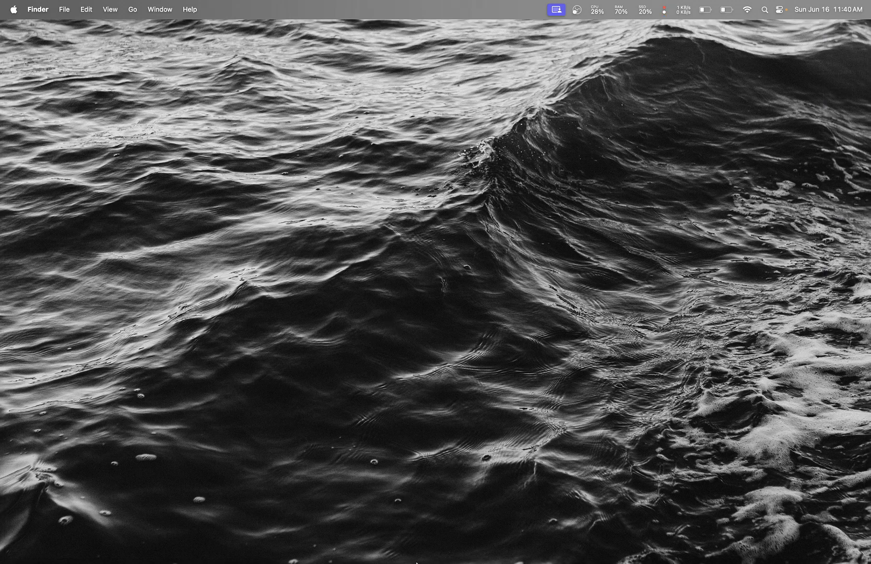
Search the web for Hidden Bar, install it from the App Store and launch it
{"action": "type", "text": "hidden ba"}
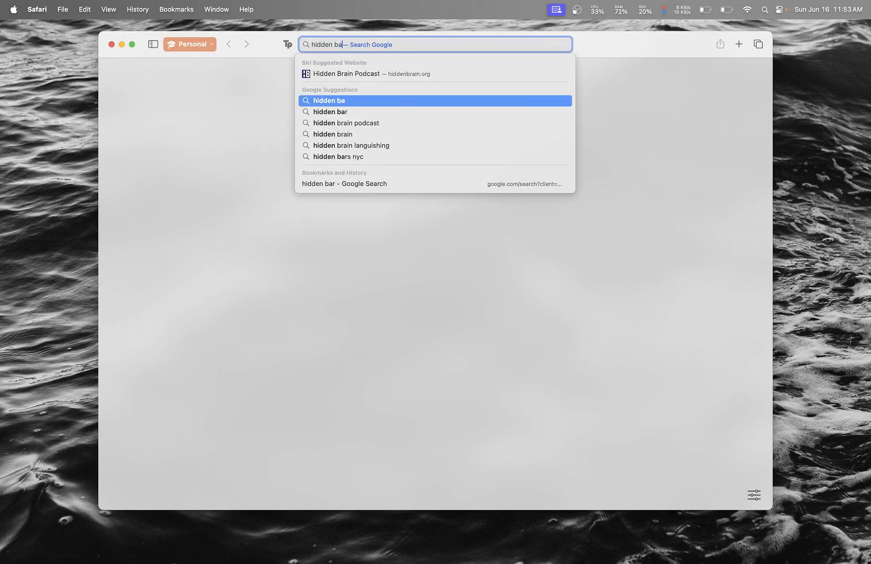
{"action": "left_click", "coordinate": [331, 111]}
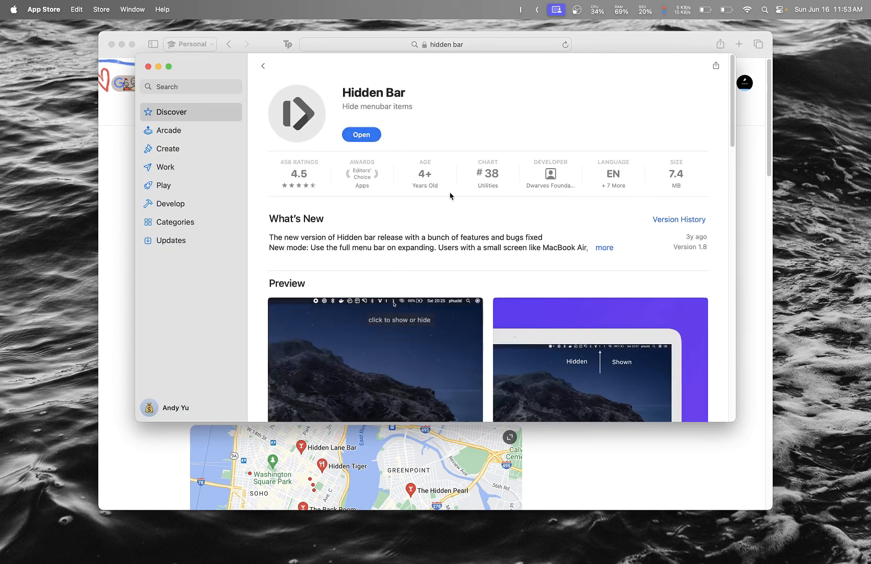
{"action": "left_click", "coordinate": [361, 135]}
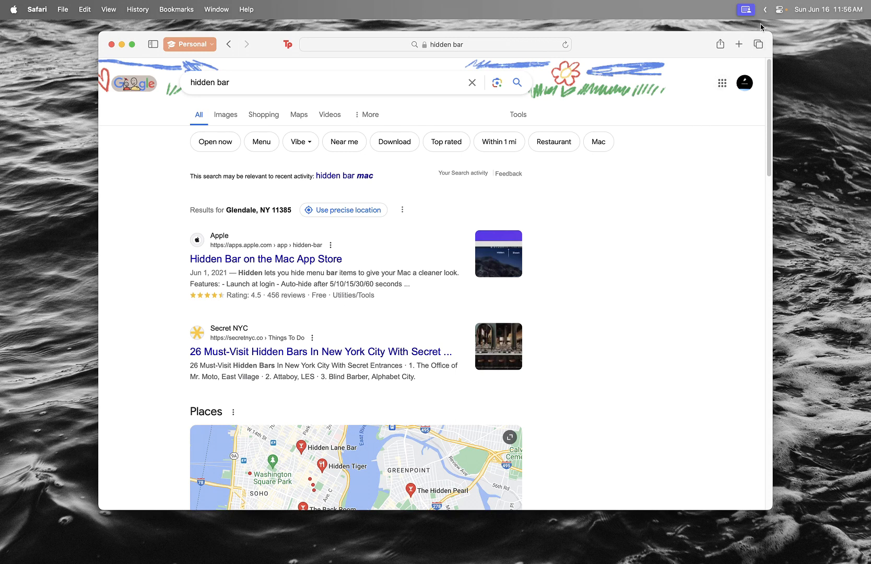
Collapse the menu bar items with Hidden Bar and search the web for AltTab
{"action": "left_click", "coordinate": [782, 9]}
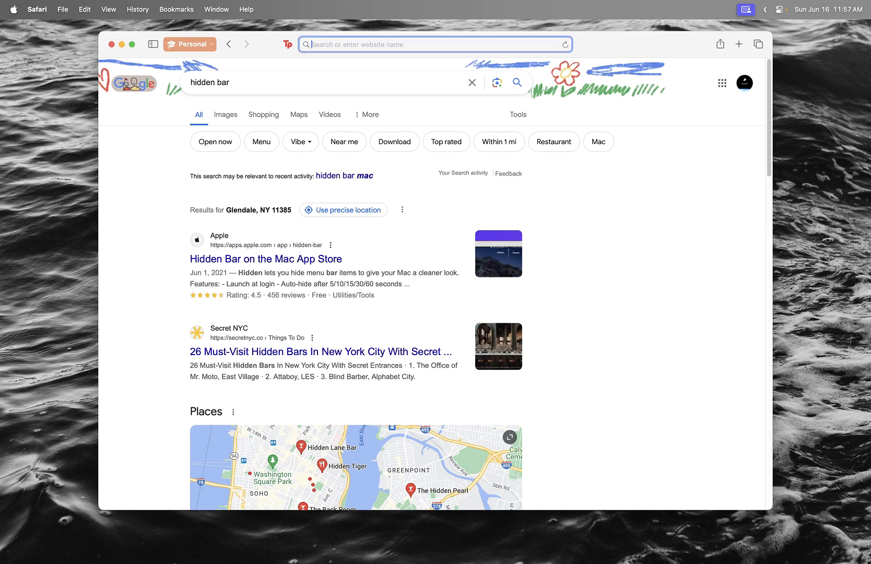
{"action": "type", "text": "alt tab"}
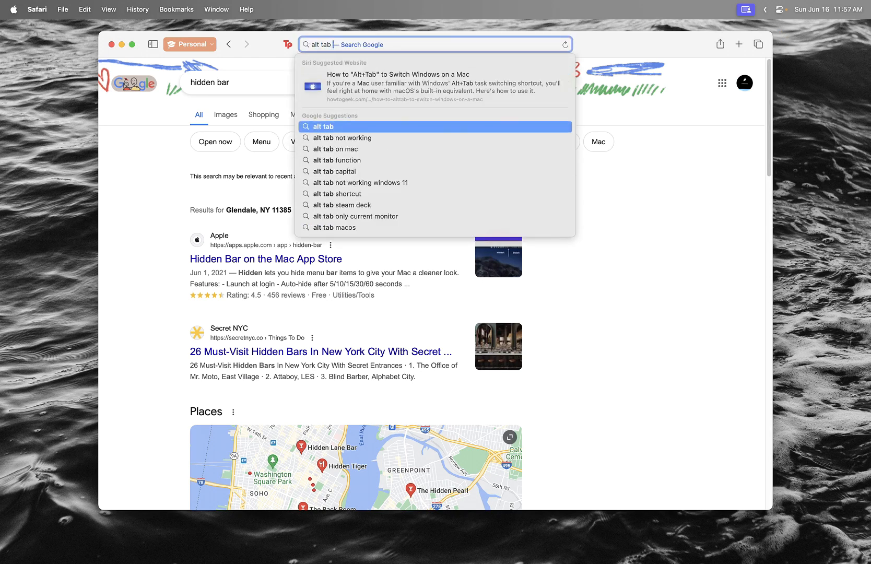
{"action": "left_click", "coordinate": [397, 82]}
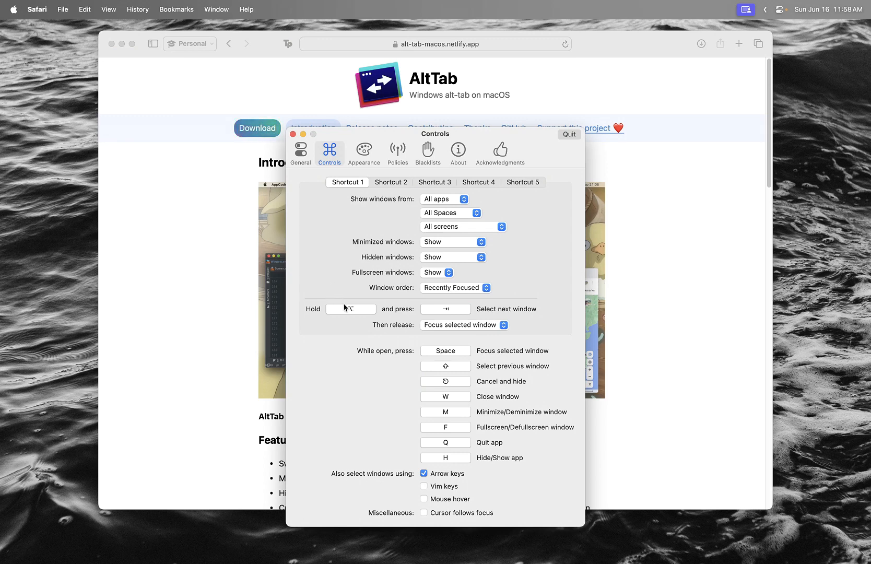
Review the key held to switch windows in AltTab's Controls preferences
{"action": "left_click", "coordinate": [351, 309]}
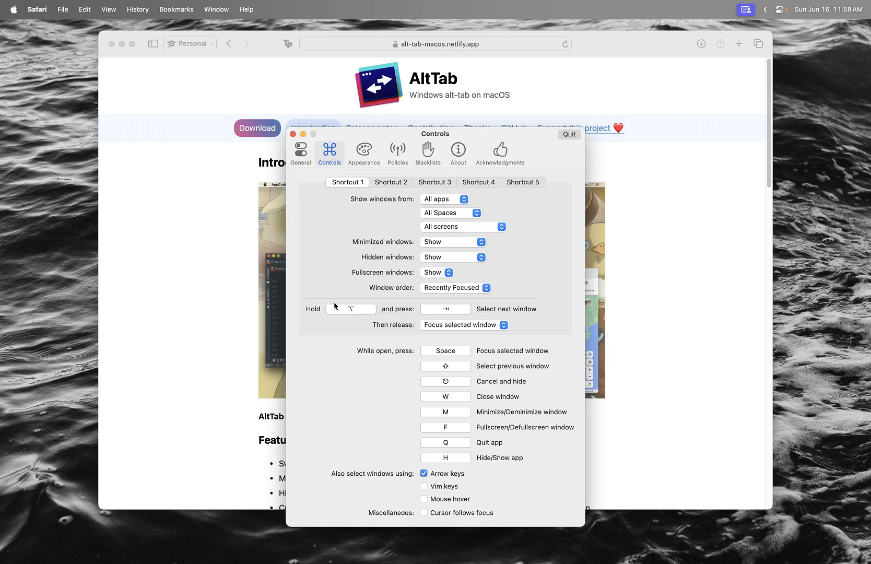
{"action": "left_click", "coordinate": [350, 309]}
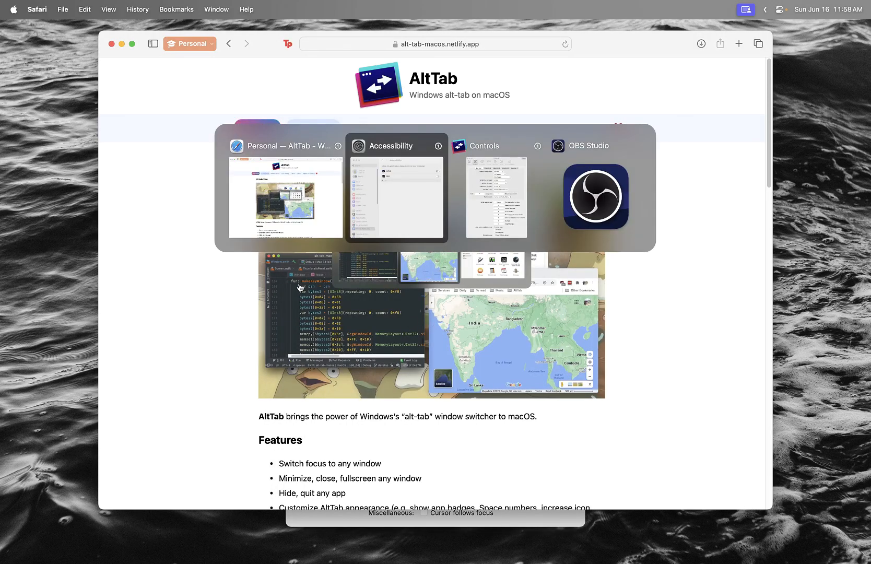
Search for Alfred, download it and confirm opening the app from the internet
{"action": "type", "text": "af"}
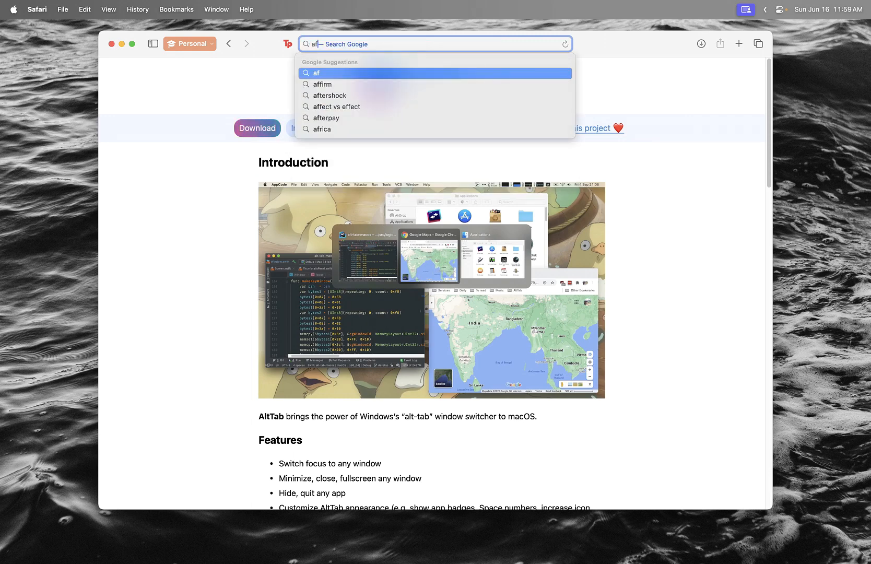
{"action": "type", "text": "lred"}
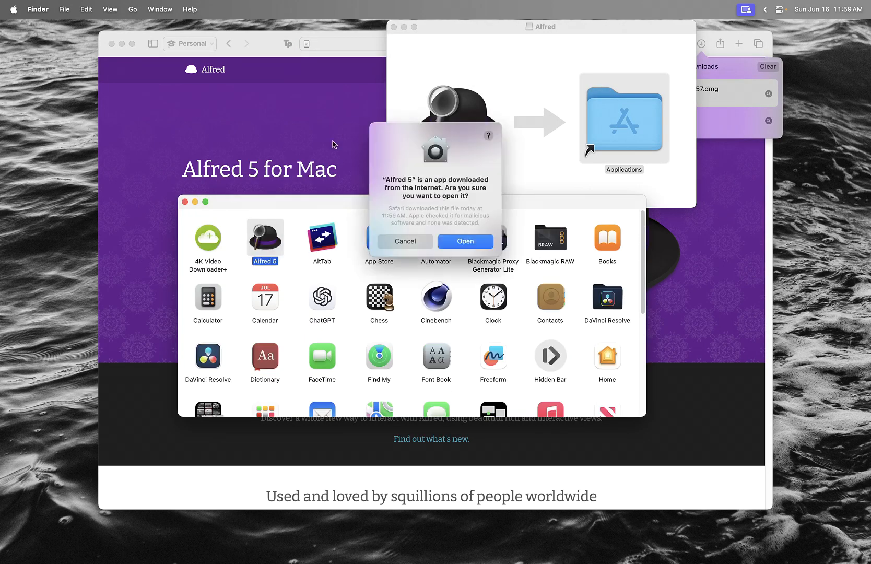
{"action": "left_click", "coordinate": [464, 241]}
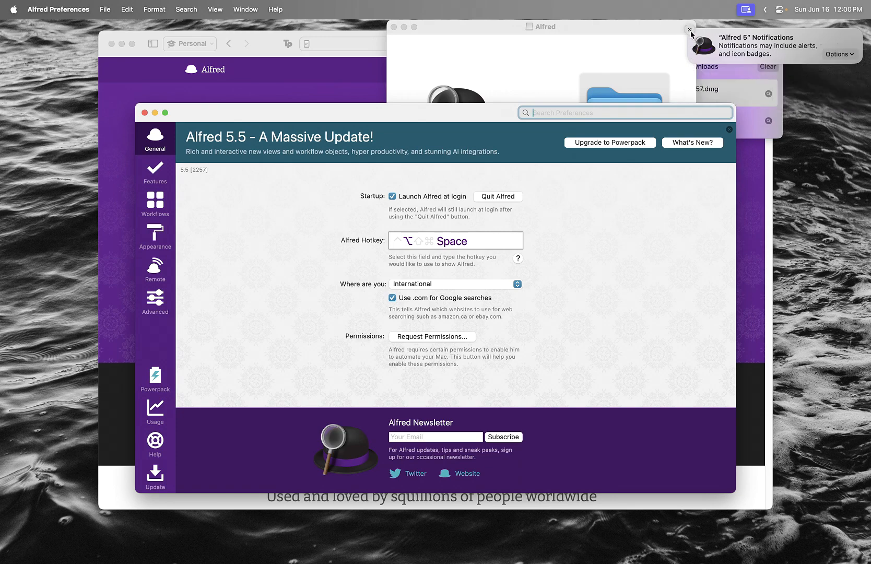
Dismiss the notifications prompt, set location to United States and record a new Alfred hotkey
{"action": "left_click", "coordinate": [690, 29]}
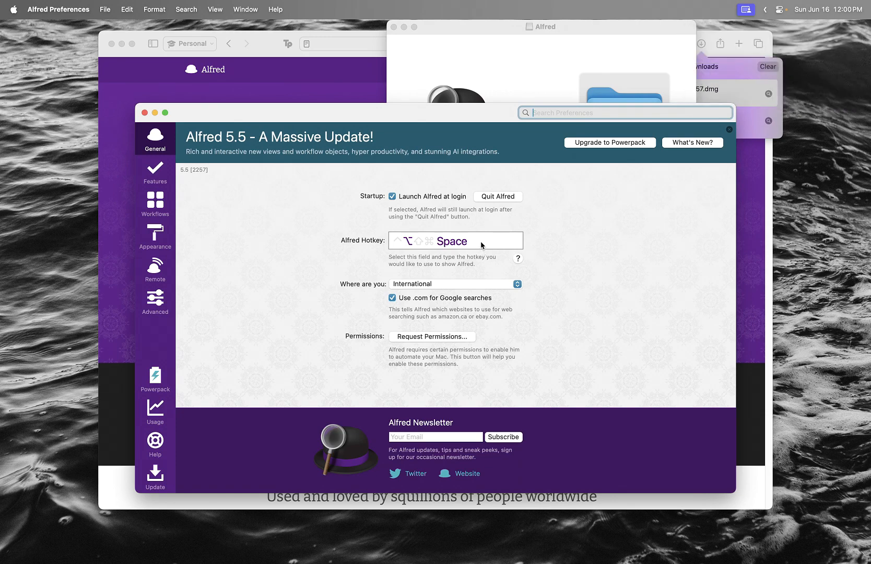
{"action": "left_click", "coordinate": [454, 284]}
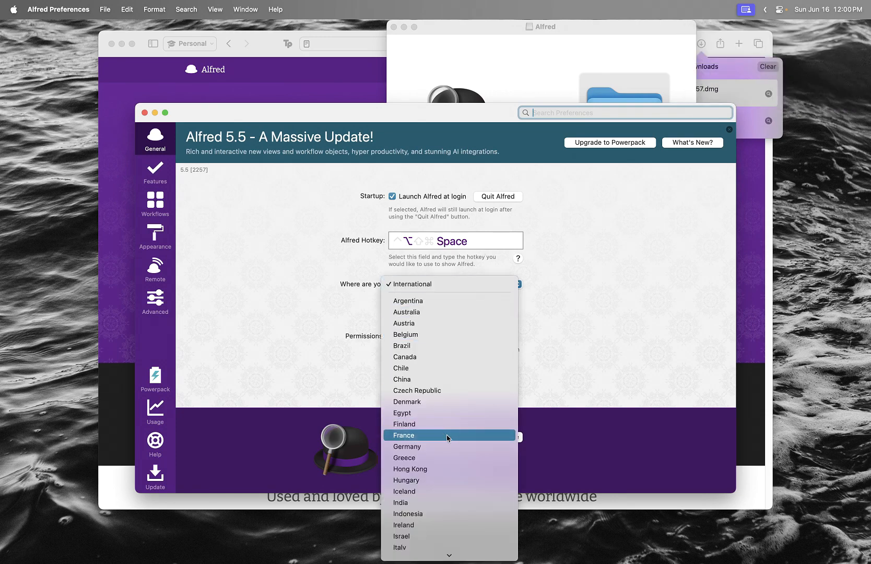
{"action": "scroll", "scroll_direction": "down", "scroll_amount": 3}
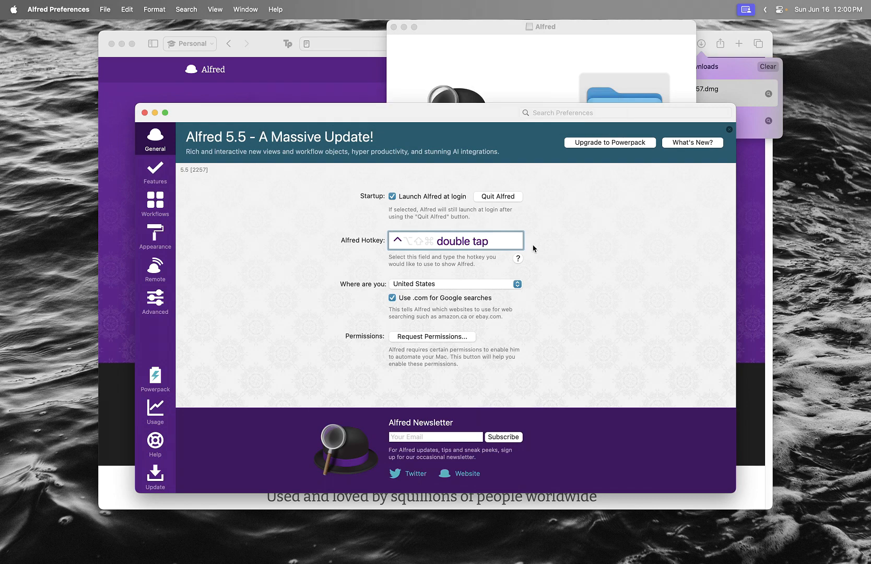
{"action": "key", "text": "space"}
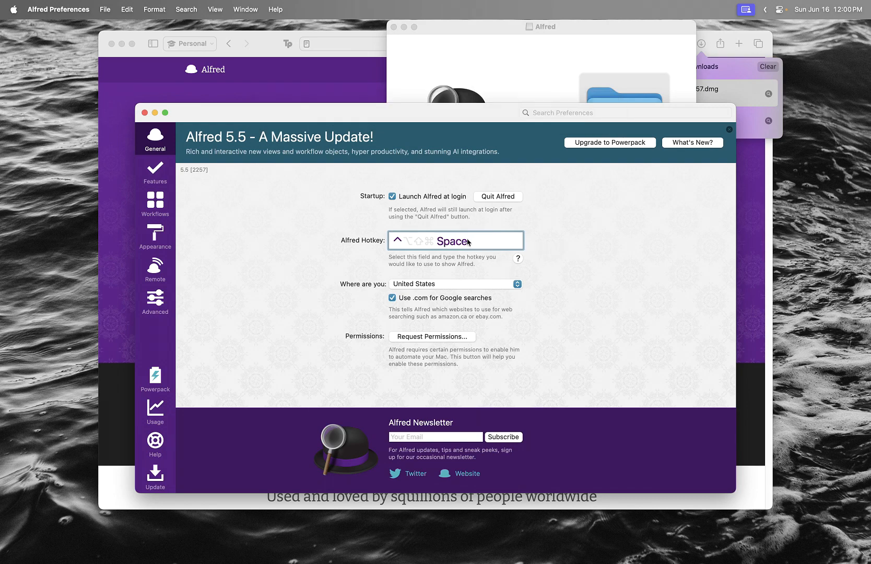
{"action": "mouse_move", "coordinate": [271, 236]}
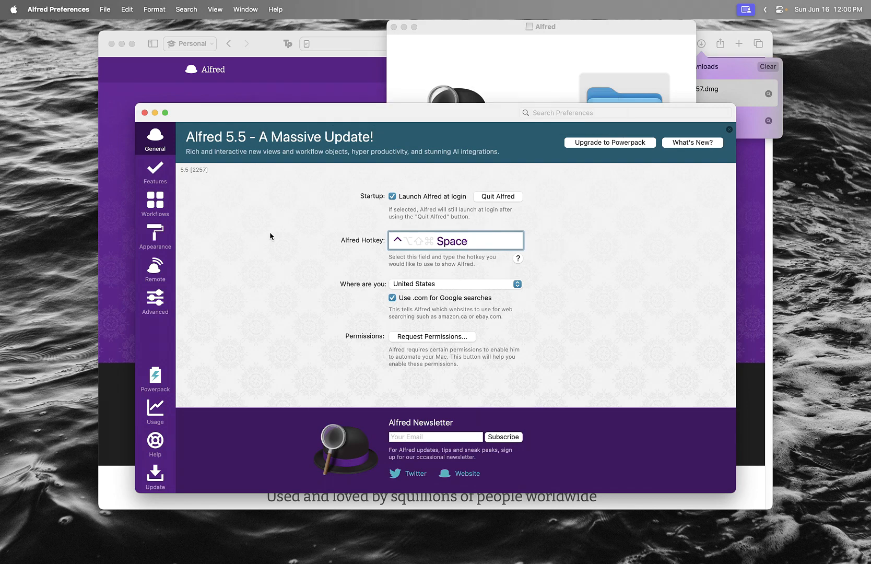
Preview Alfred macOS Dark, then apply the Alfred Modern Dark theme in Appearance
{"action": "left_click", "coordinate": [155, 236]}
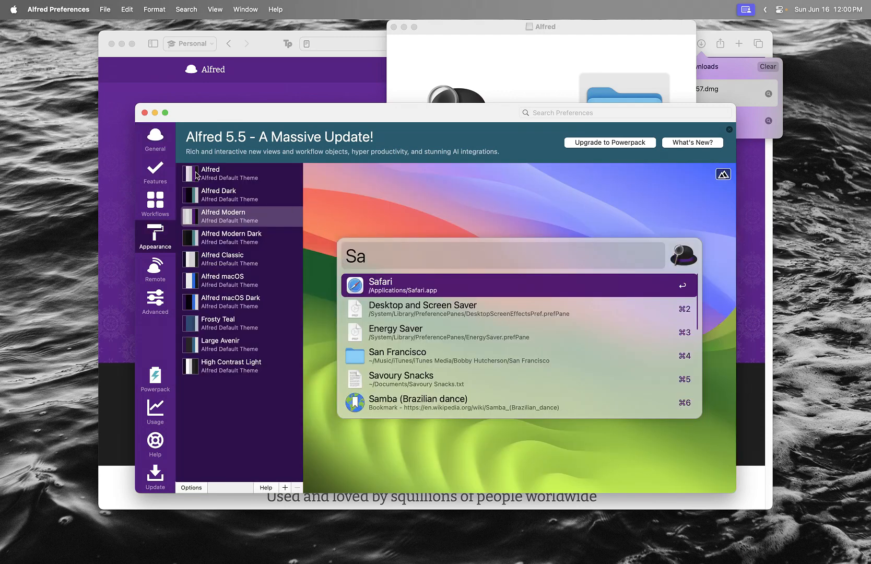
{"action": "left_click", "coordinate": [229, 302]}
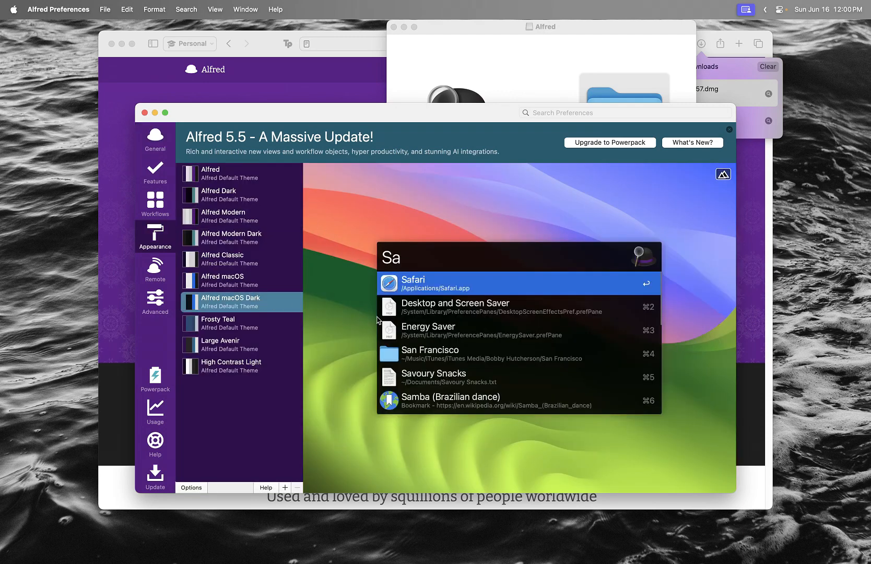
{"action": "left_click", "coordinate": [231, 237]}
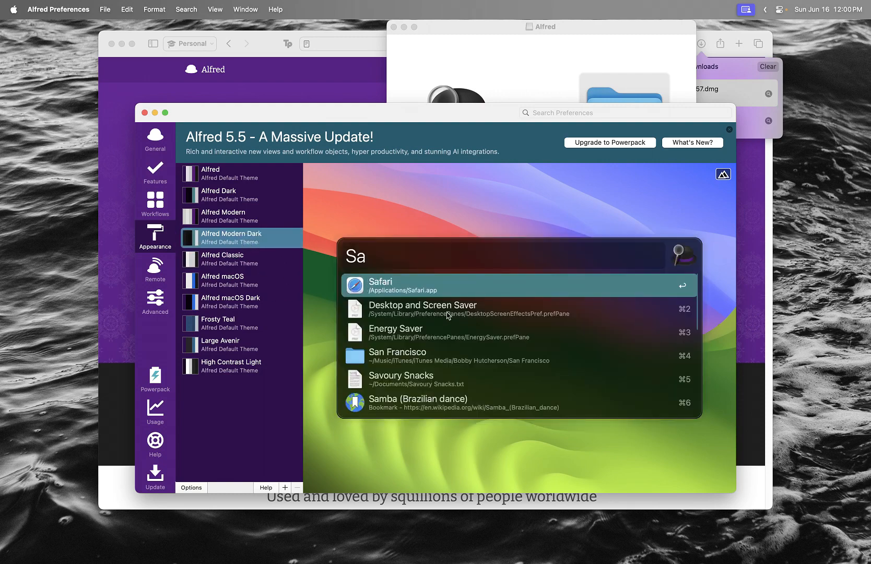
{"action": "left_click", "coordinate": [155, 138]}
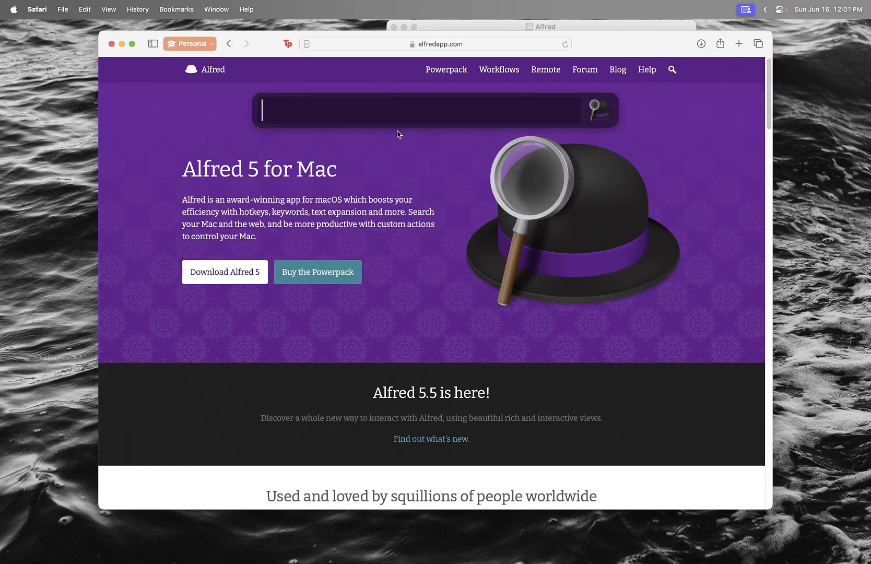
{"action": "mouse_move", "coordinate": [384, 153]}
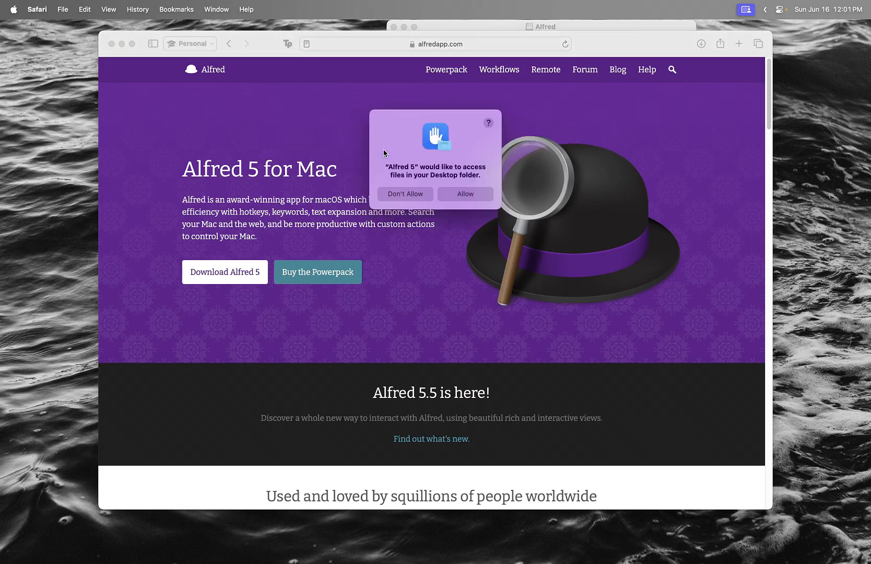
Allow Alfred access to the Desktop and Documents folders
{"action": "left_click", "coordinate": [465, 194]}
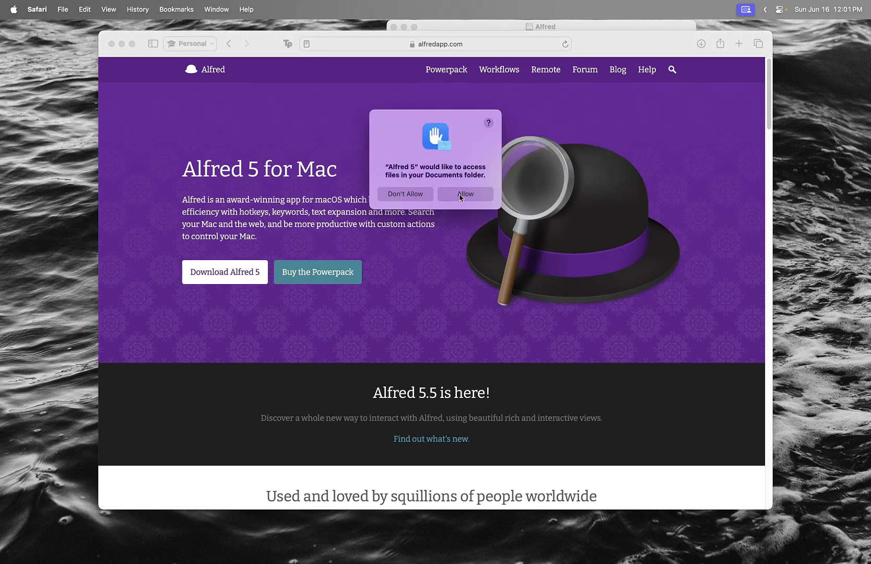
{"action": "left_click", "coordinate": [465, 194]}
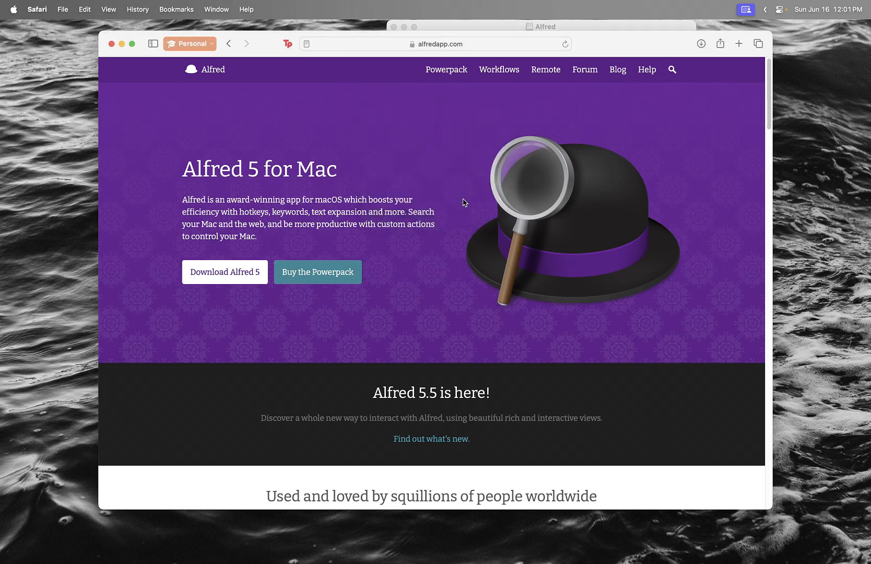
{"action": "mouse_move", "coordinate": [435, 179]}
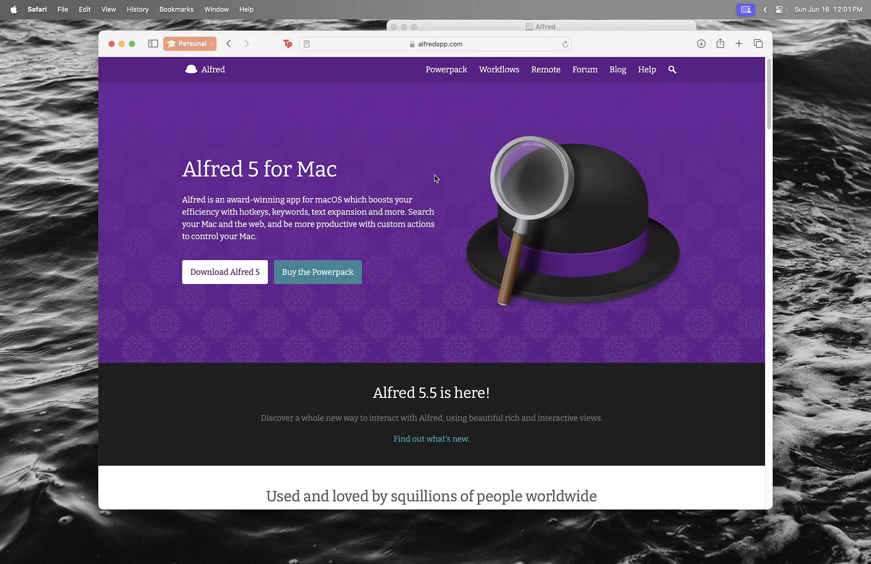
{"action": "left_click", "coordinate": [671, 69]}
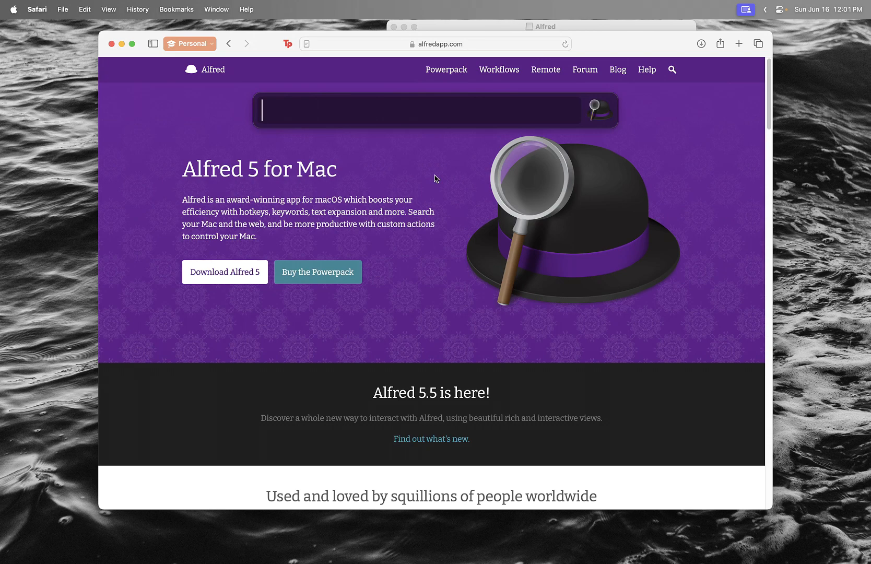
Try '5+5' in Alfred, then search Google for how tall the Empire State Building is
{"action": "type", "text": "5+5"}
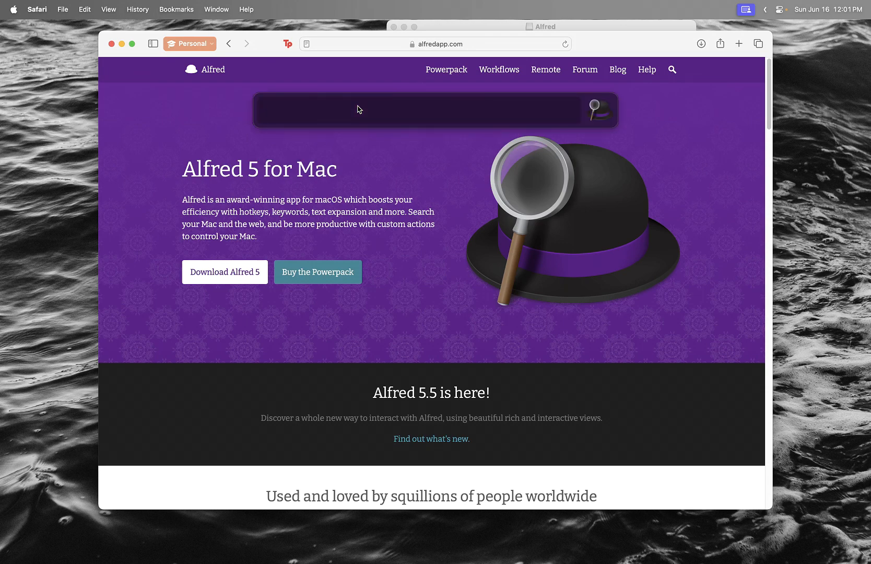
{"action": "type", "text": "how tall is empire"}
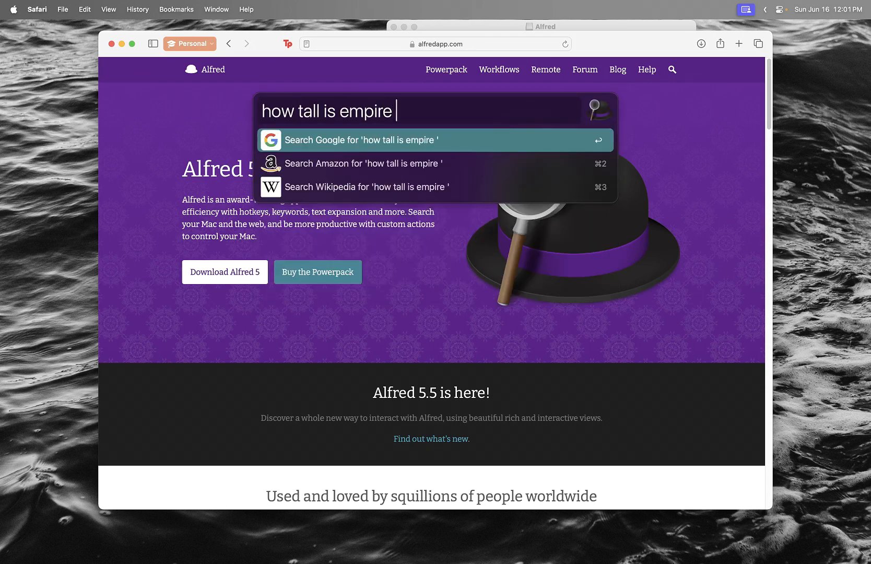
{"action": "type", "text": "state build"}
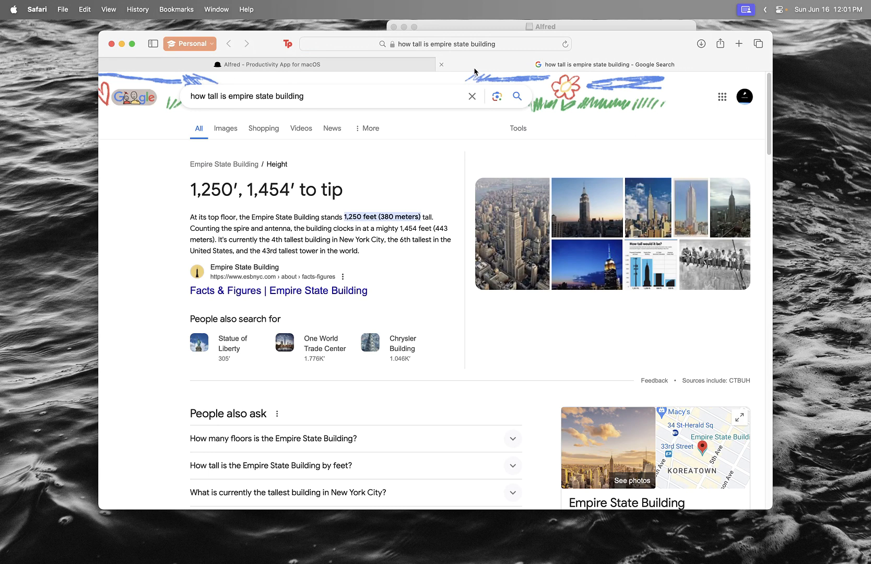
{"action": "mouse_move", "coordinate": [156, 176]}
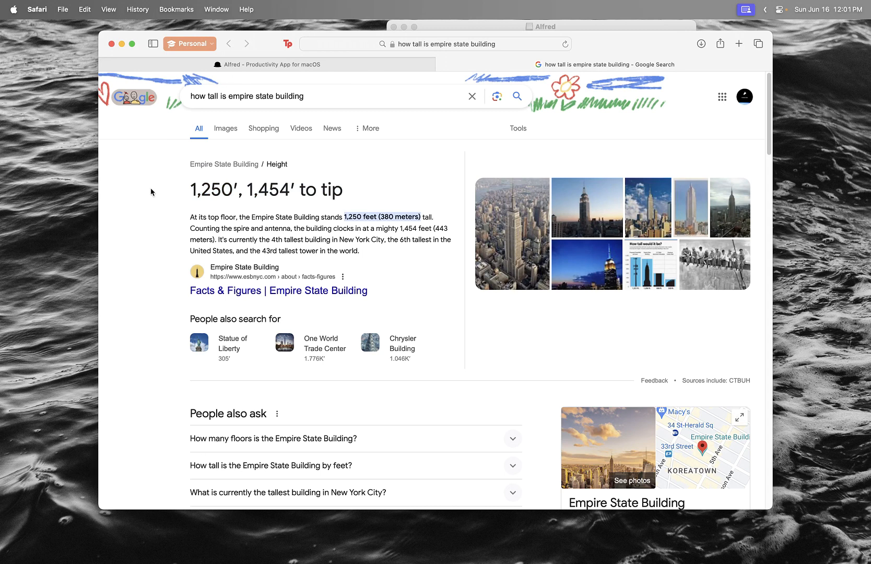
Search for an app cleaner and go to the AppCleaner site on freemacsoft.net, scrolling to Downloads
{"action": "left_click", "coordinate": [436, 44]}
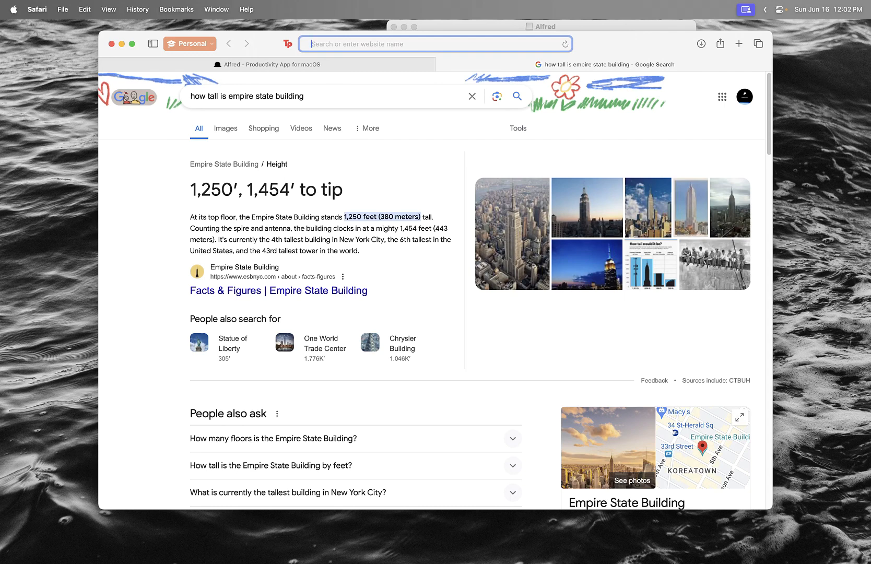
{"action": "type", "text": "bulk clean"}
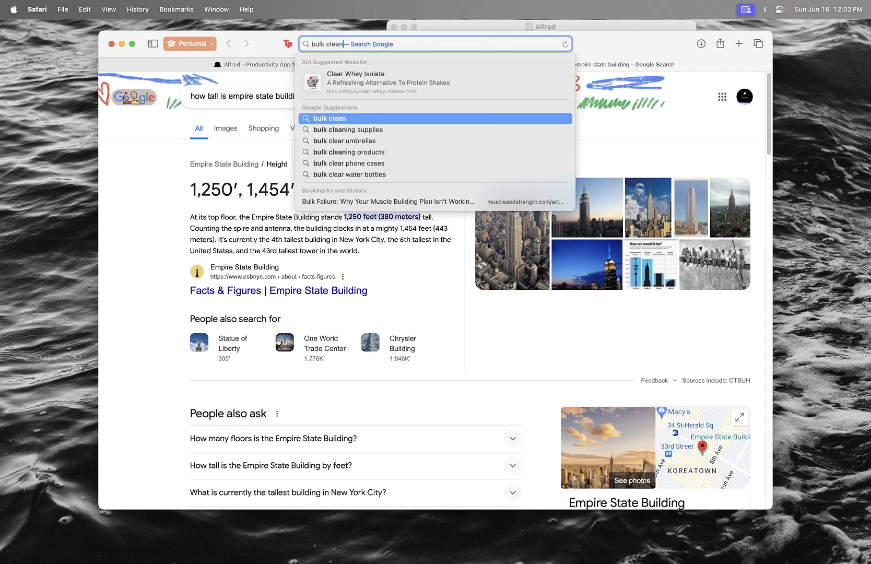
{"action": "left_click", "coordinate": [661, 64]}
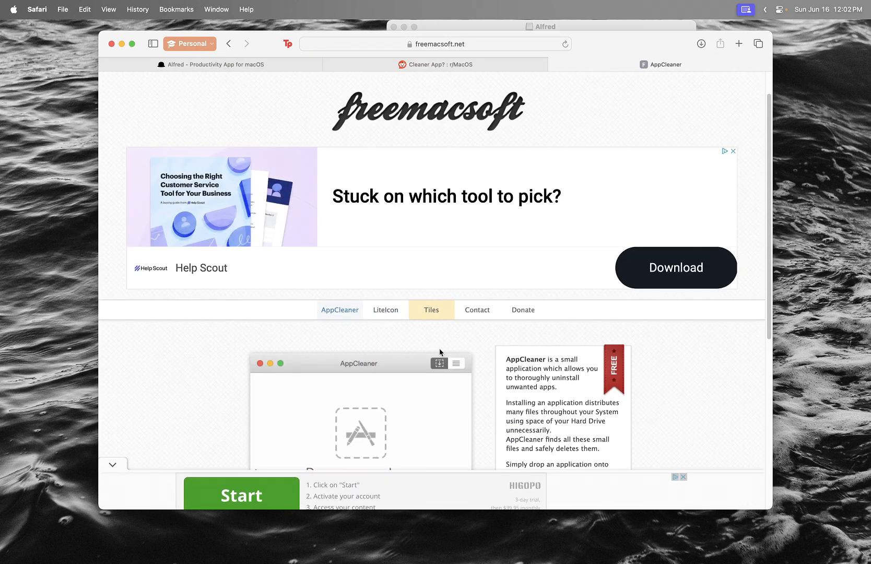
{"action": "scroll", "scroll_direction": "down", "scroll_amount": 3}
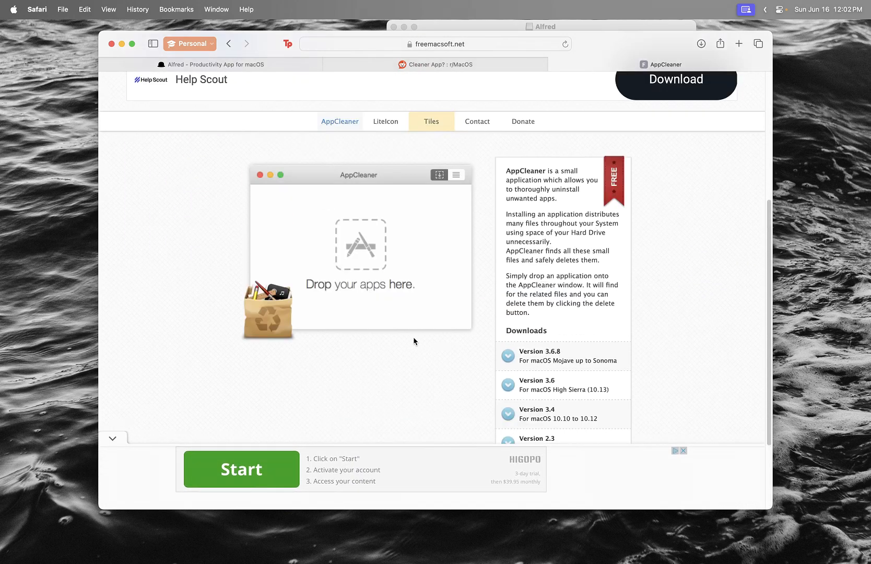
Download AppCleaner version 3.6.8 for Sonoma and launch it from Downloads
{"action": "left_click", "coordinate": [700, 43]}
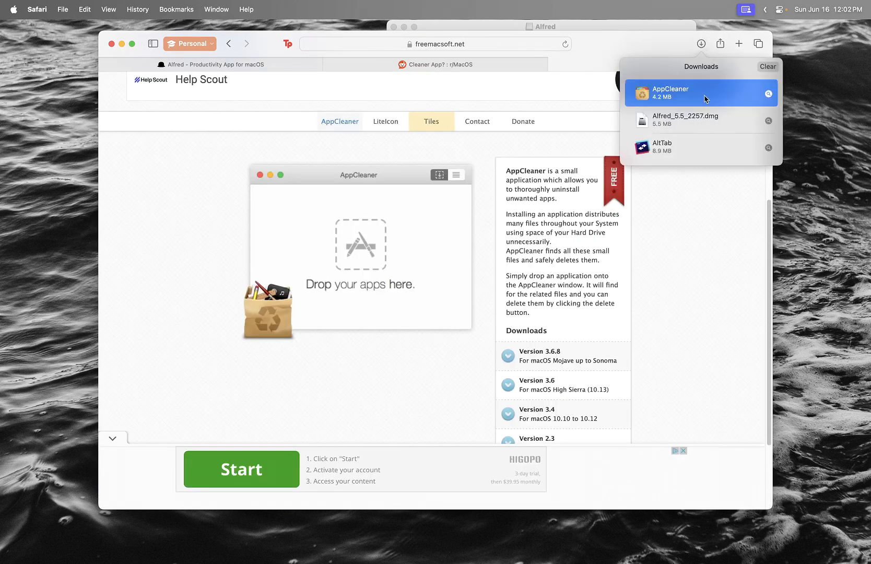
{"action": "double_click", "coordinate": [670, 93]}
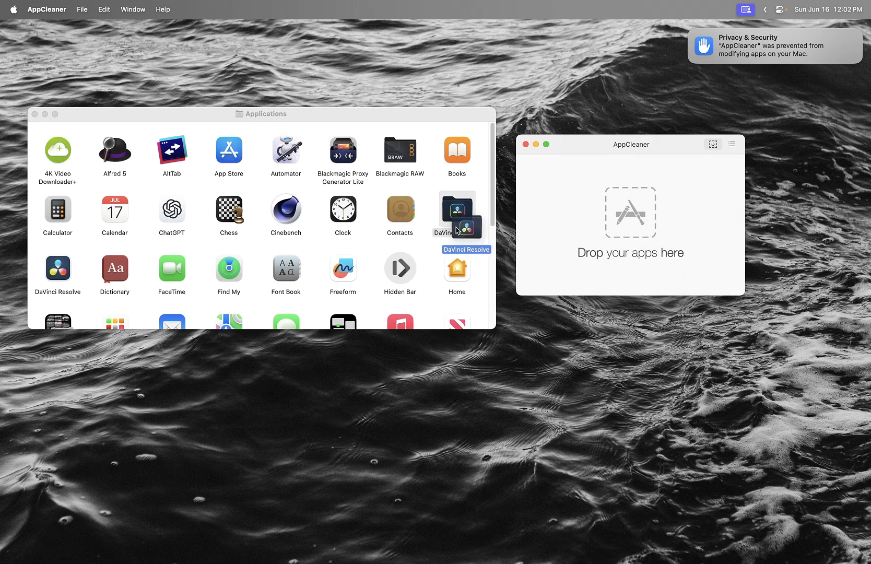
Remove DaVinci Resolve with its three related files, approving with the account password
{"action": "left_click_drag", "start_coordinate": [456, 214], "coordinate": [630, 213]}
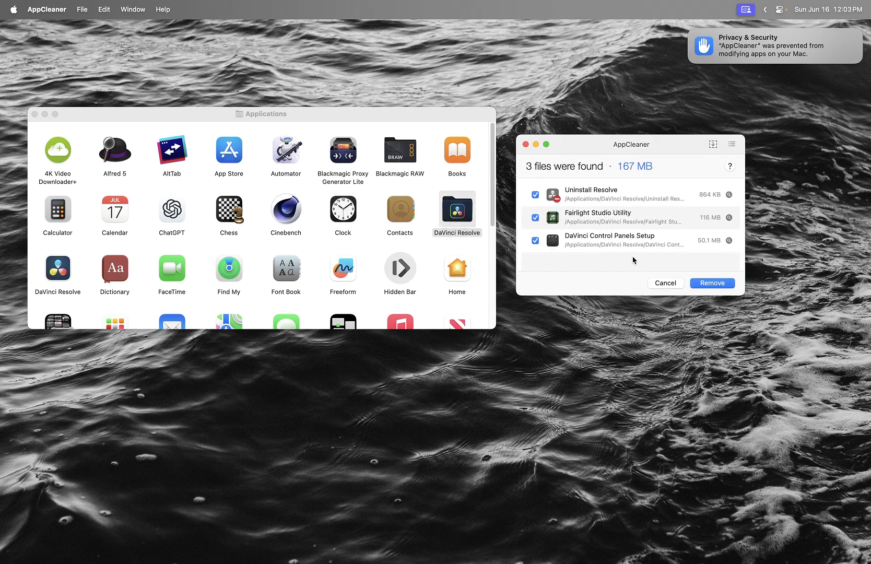
{"action": "left_click", "coordinate": [712, 283]}
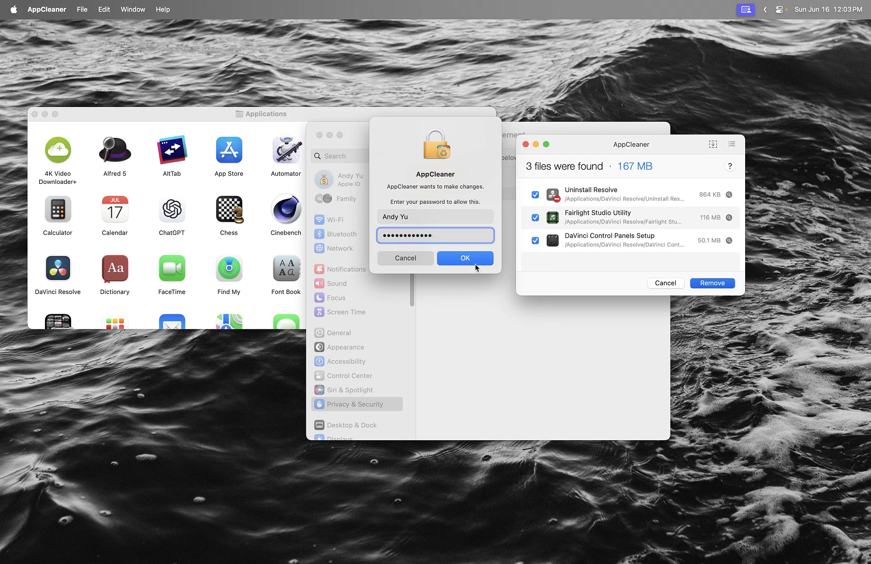
{"action": "left_click", "coordinate": [464, 258]}
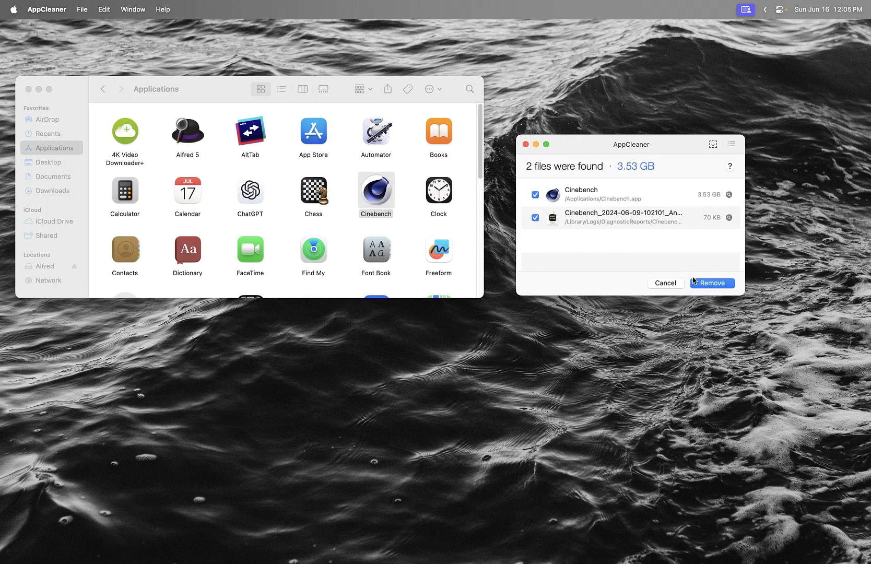
Remove Cinebench together with its diagnostic report
{"action": "left_click", "coordinate": [712, 283]}
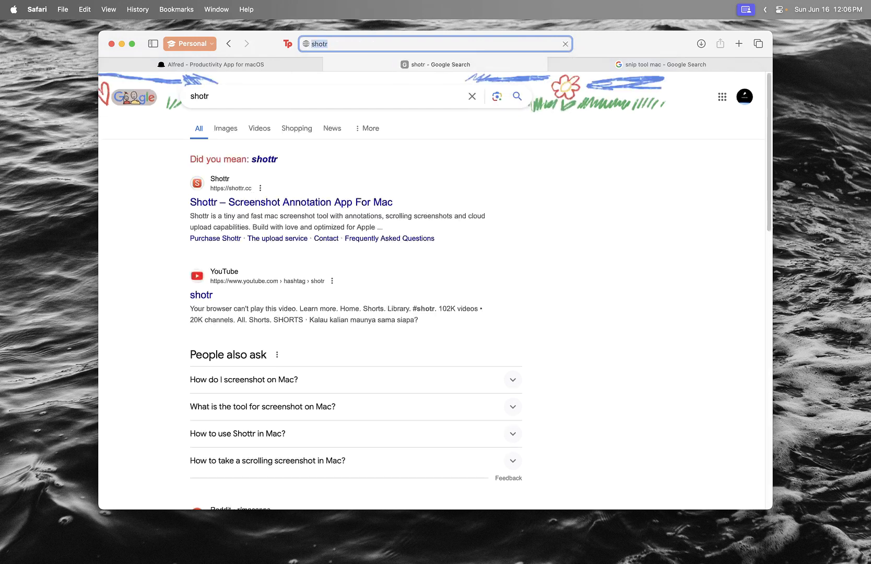
Download and install Shottr from its website, then go to the screen recording permission settings
{"action": "left_click", "coordinate": [290, 202]}
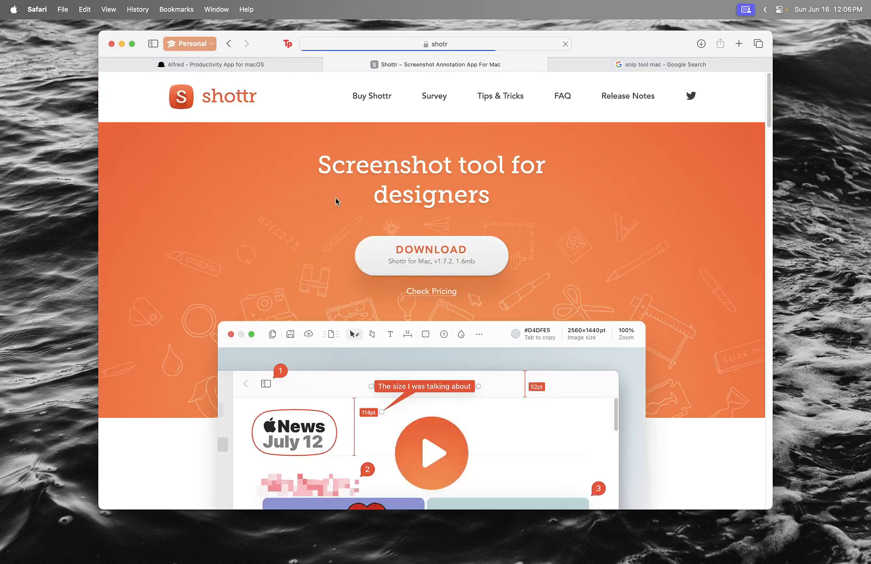
{"action": "left_click", "coordinate": [700, 43]}
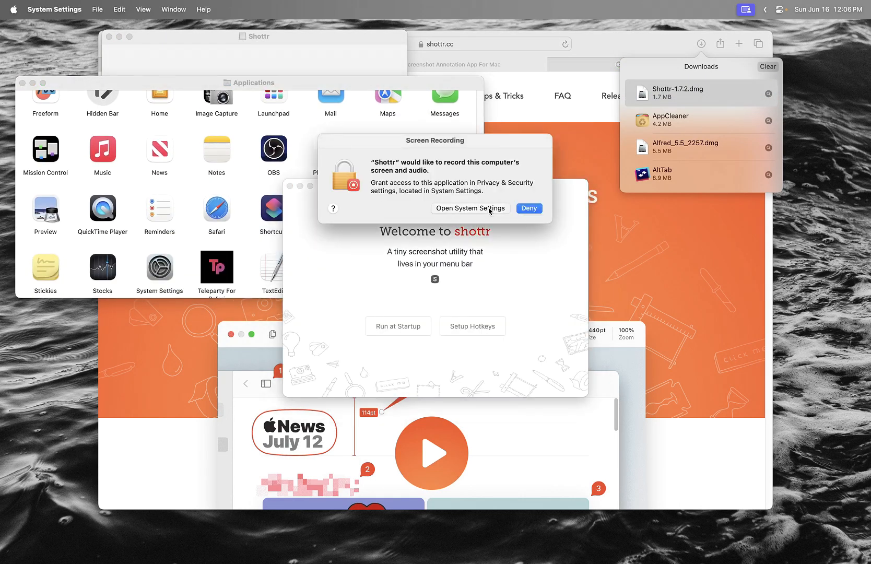
{"action": "left_click", "coordinate": [470, 208]}
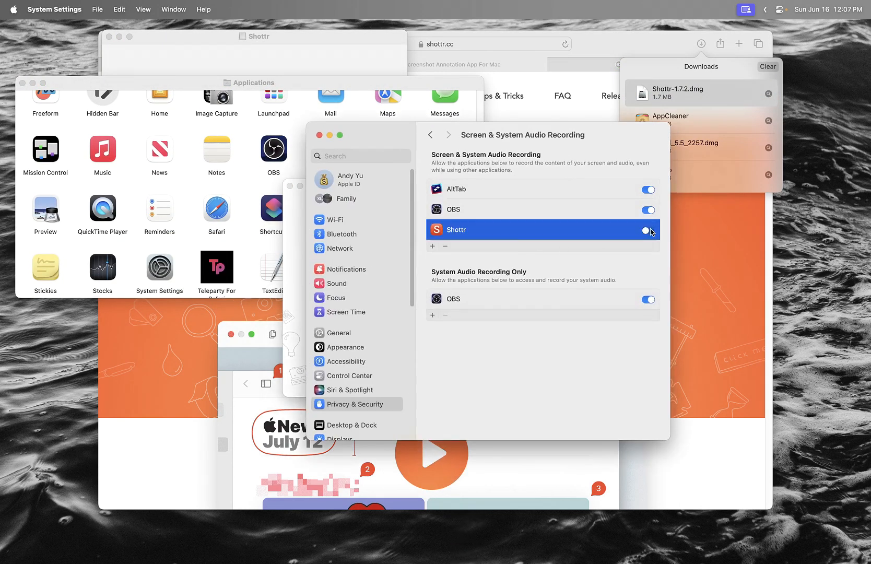
Grant Shottr screen recording access, authorise with a password, and restart it via Quit & Reopen
{"action": "left_click", "coordinate": [648, 230]}
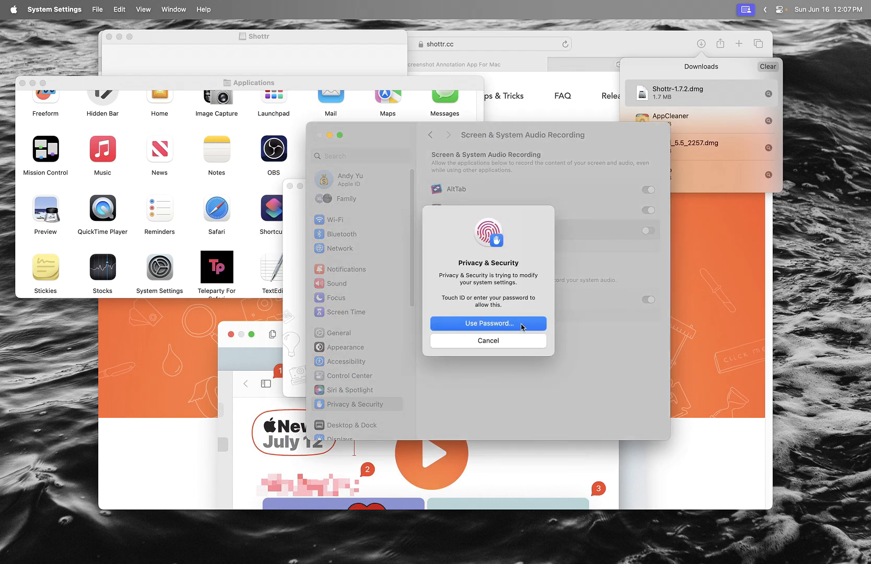
{"action": "left_click", "coordinate": [488, 323]}
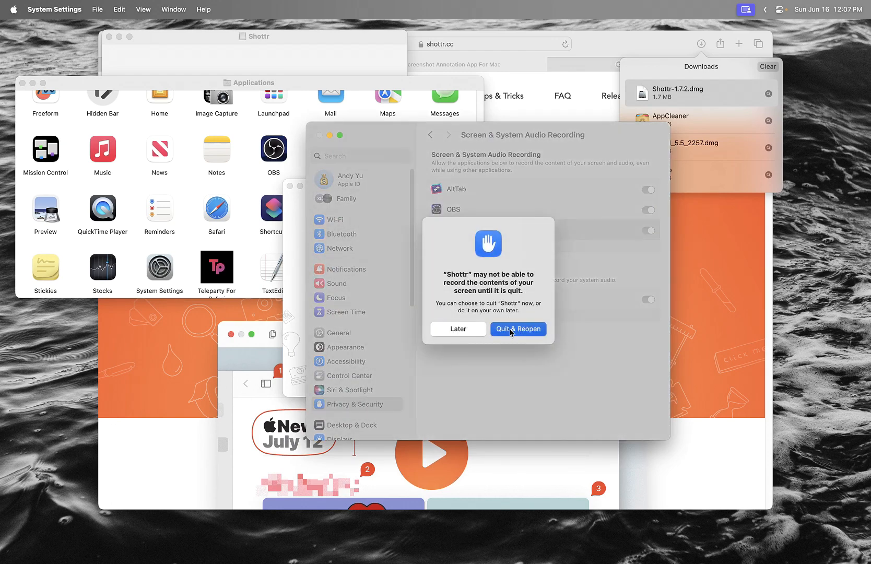
{"action": "left_click", "coordinate": [517, 328]}
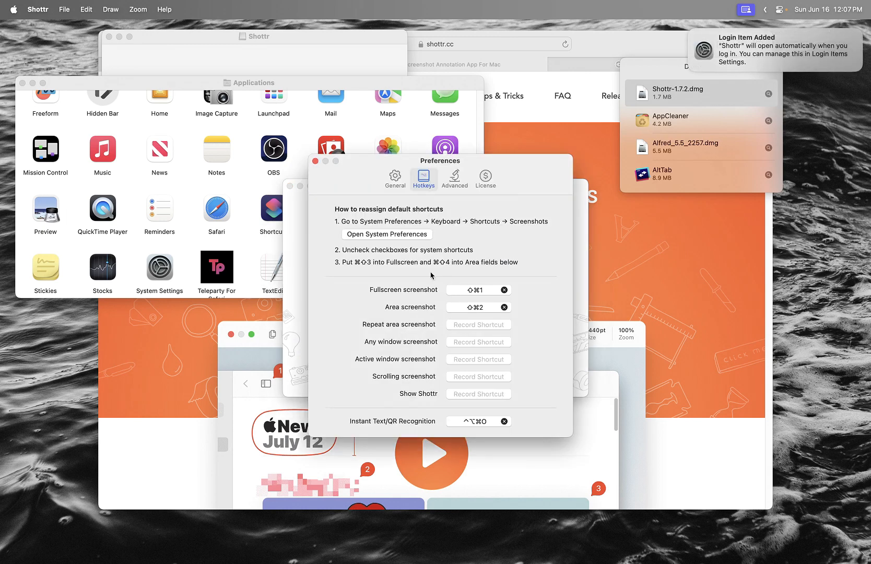
{"action": "mouse_move", "coordinate": [404, 251]}
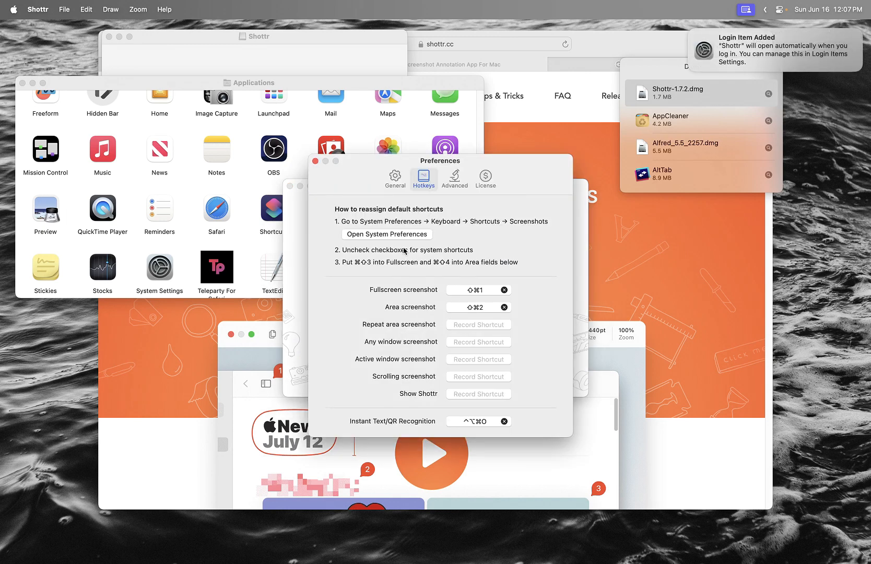
{"action": "mouse_move", "coordinate": [384, 312]}
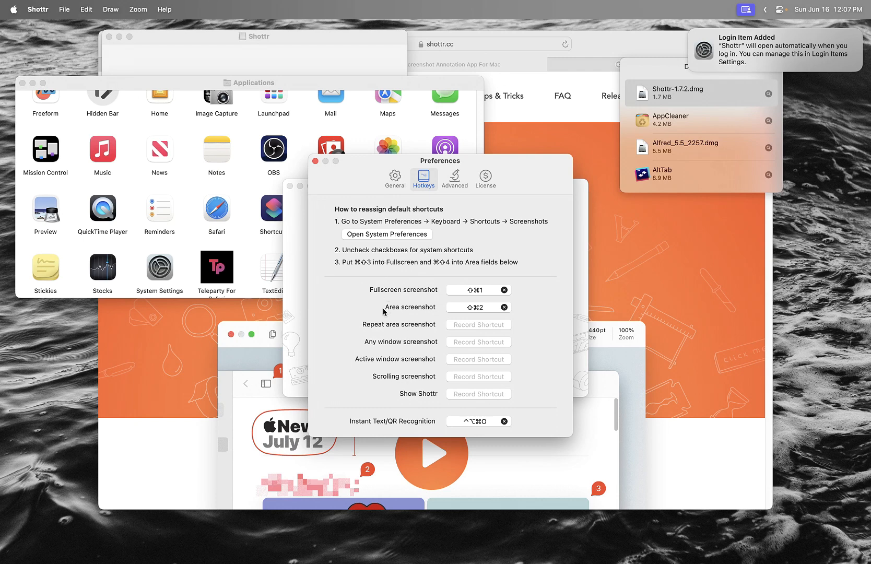
Reassign the Area screenshot hotkey, then capture an area of the search results into a floating preview
{"action": "left_click", "coordinate": [478, 306]}
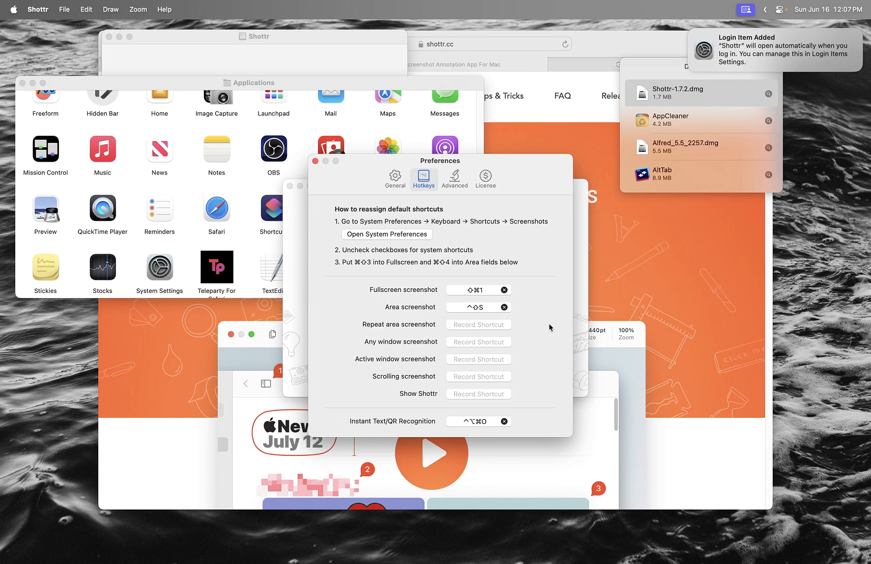
{"action": "left_click", "coordinate": [317, 161]}
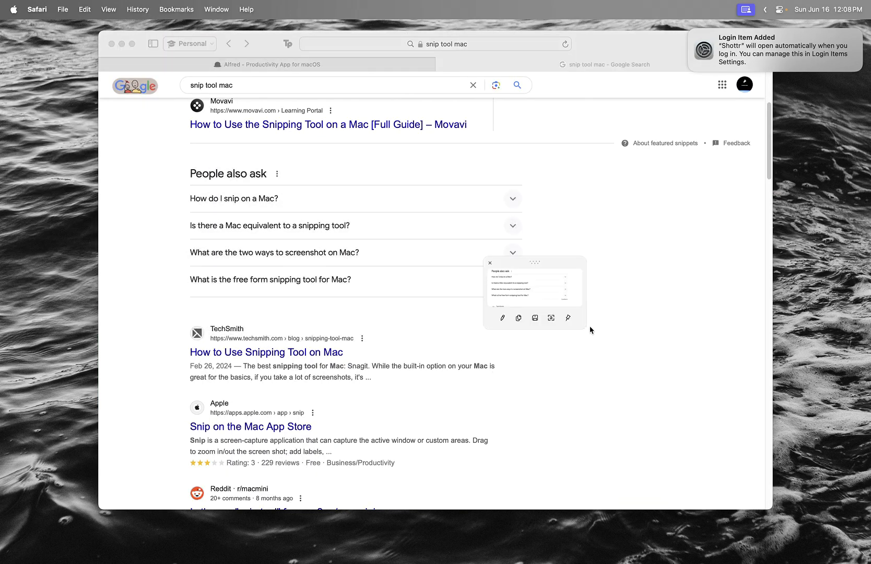
{"action": "mouse_move", "coordinate": [502, 318]}
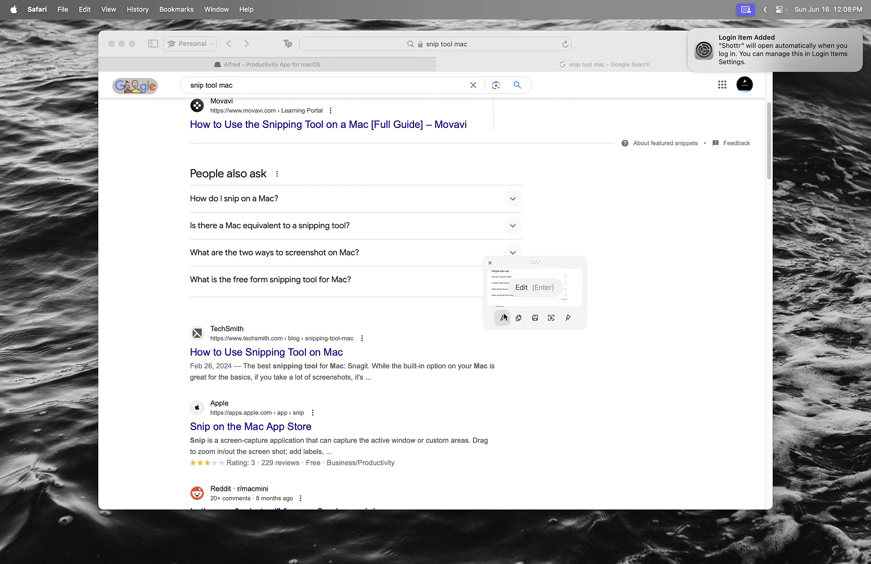
{"action": "mouse_move", "coordinate": [534, 318]}
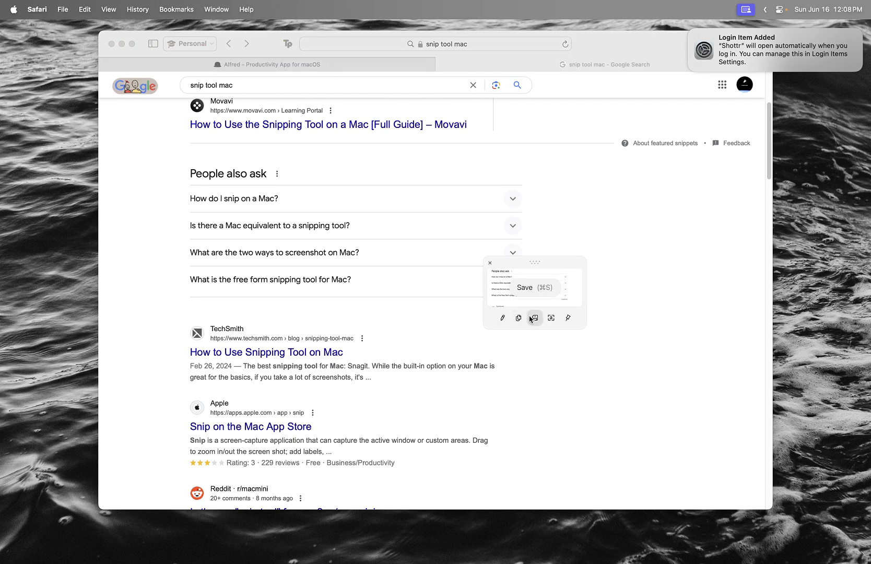
{"action": "mouse_move", "coordinate": [551, 318]}
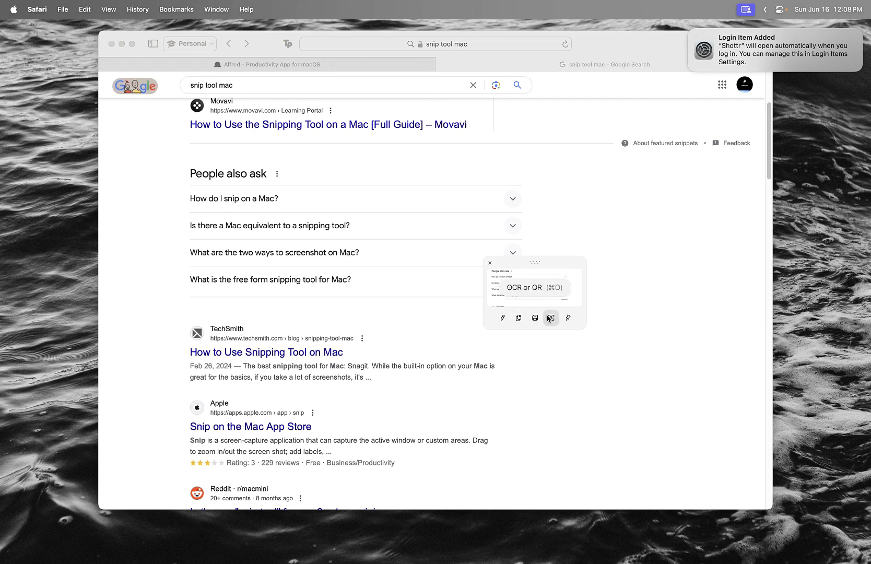
{"action": "mouse_move", "coordinate": [567, 318]}
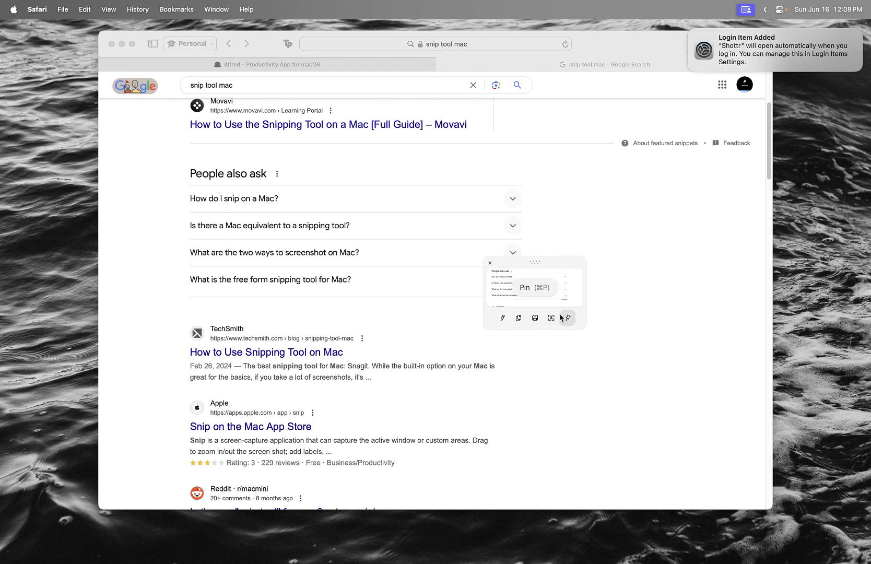
{"action": "left_click_drag", "start_coordinate": [534, 262], "coordinate": [659, 240]}
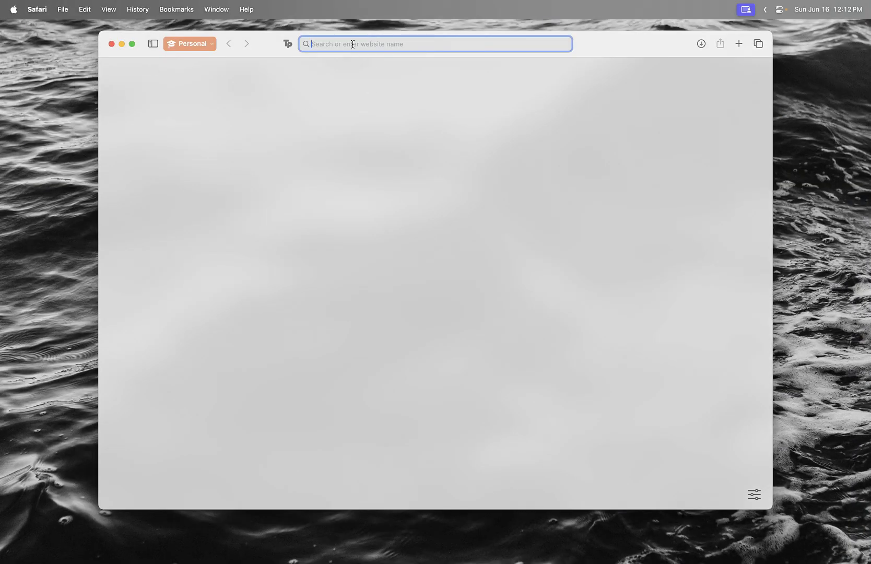
Search 'stats mac', download Stats from the exelban/stats GitHub page and install it
{"action": "type", "text": "stats mac"}
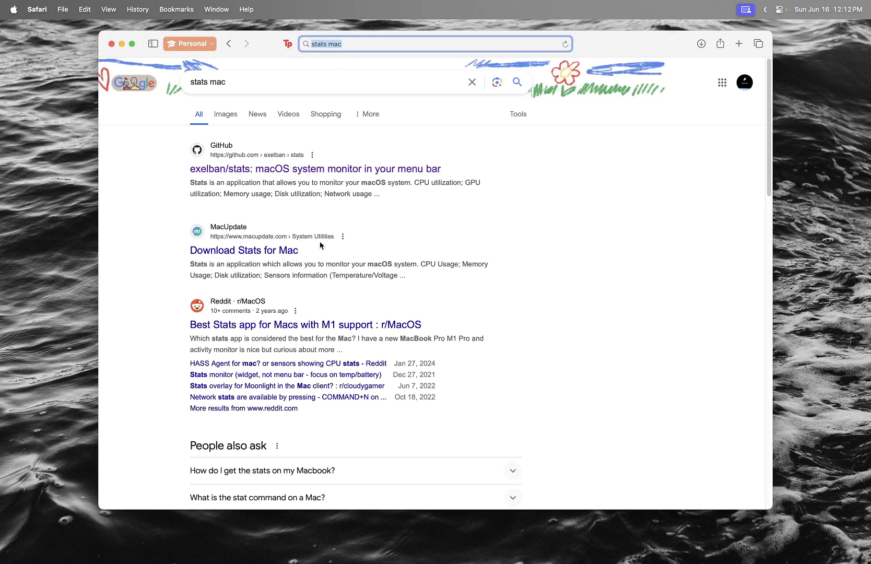
{"action": "left_click", "coordinate": [316, 168]}
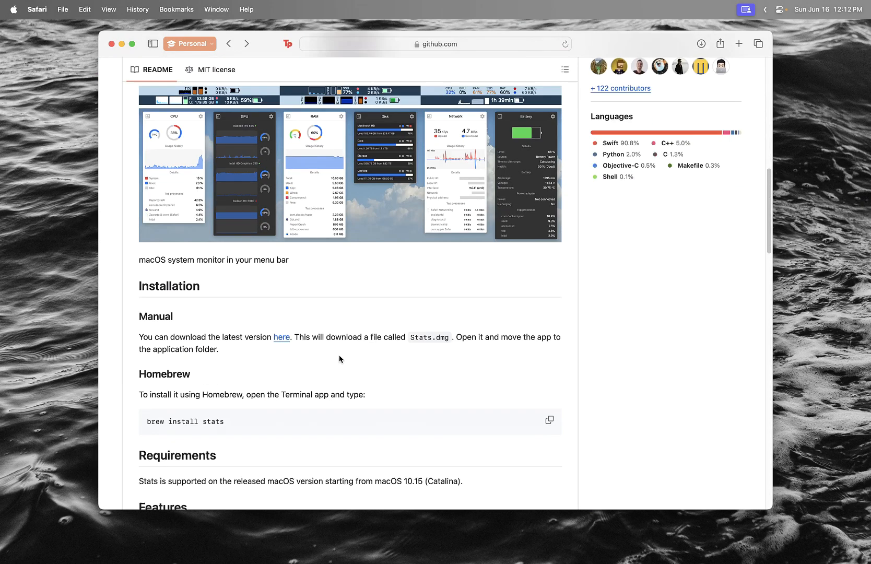
{"action": "scroll", "scroll_direction": "down", "scroll_amount": 3}
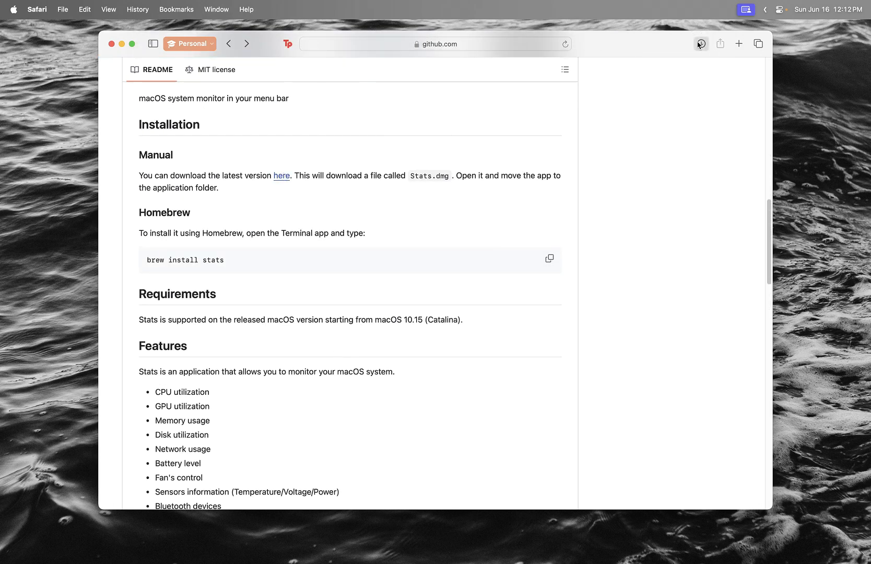
{"action": "left_click", "coordinate": [700, 43]}
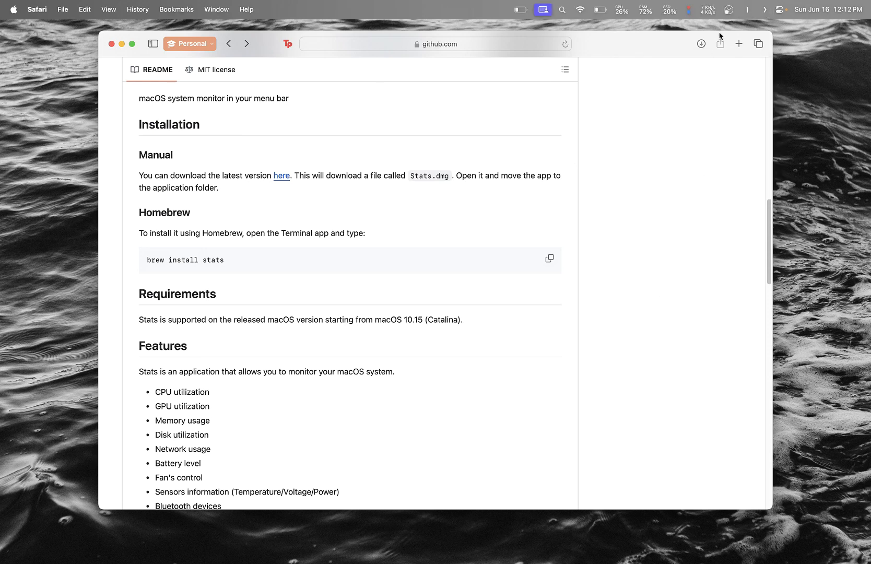
Show the Stats disk usage details and then the battery details panel from the menu bar
{"action": "left_click", "coordinate": [620, 10]}
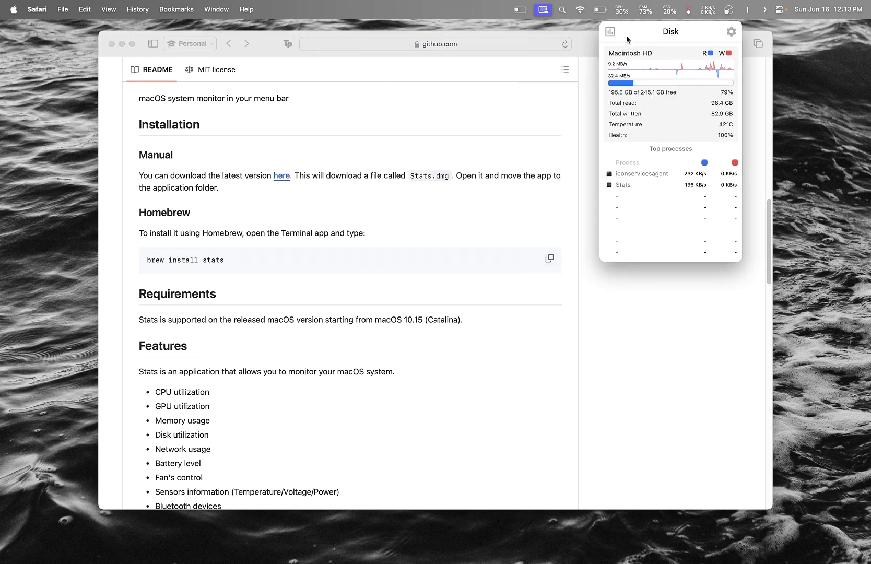
{"action": "left_click", "coordinate": [601, 10]}
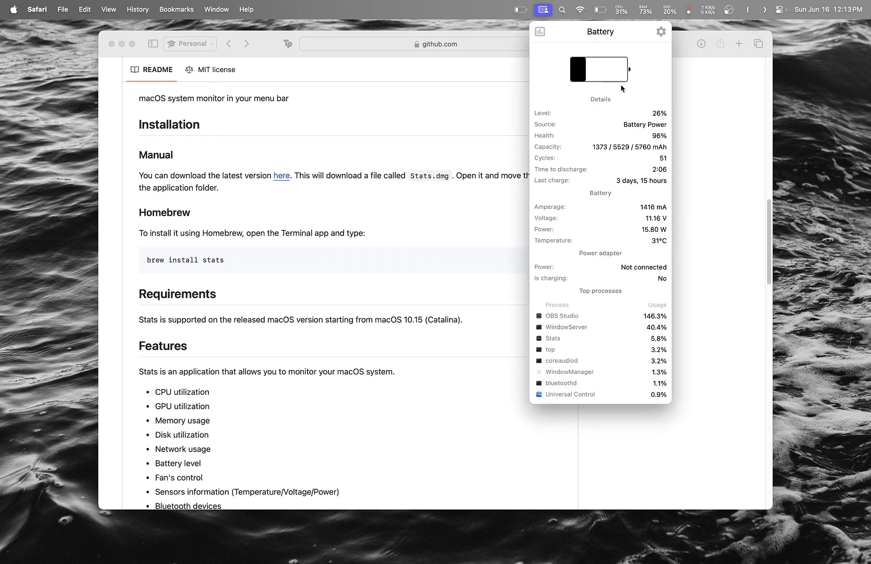